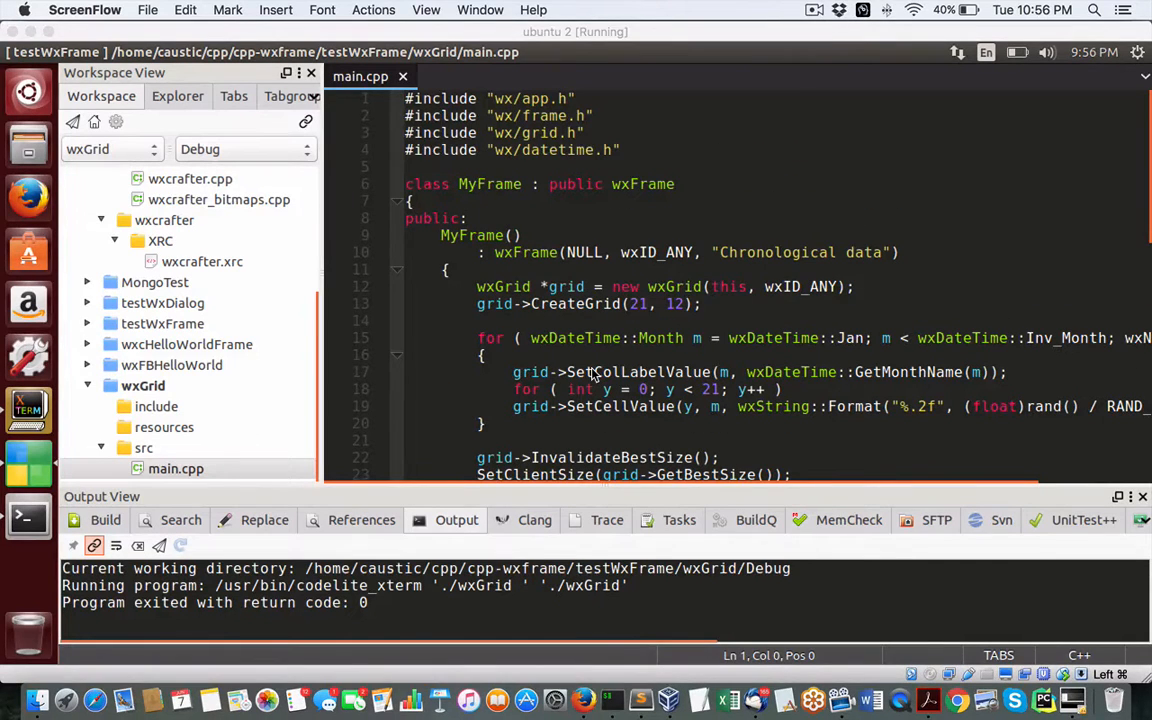
Select the wxGrid project and look over the wxGrid usage in main.cpp
scroll("down", 3)
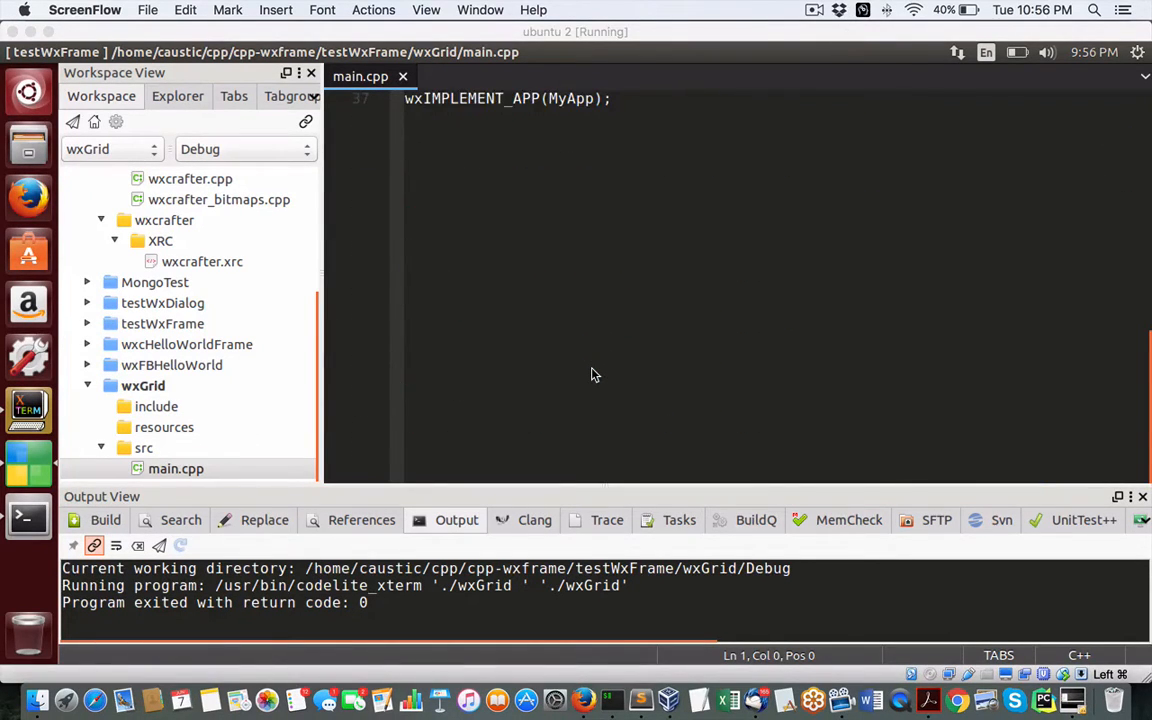
scroll("up", 3)
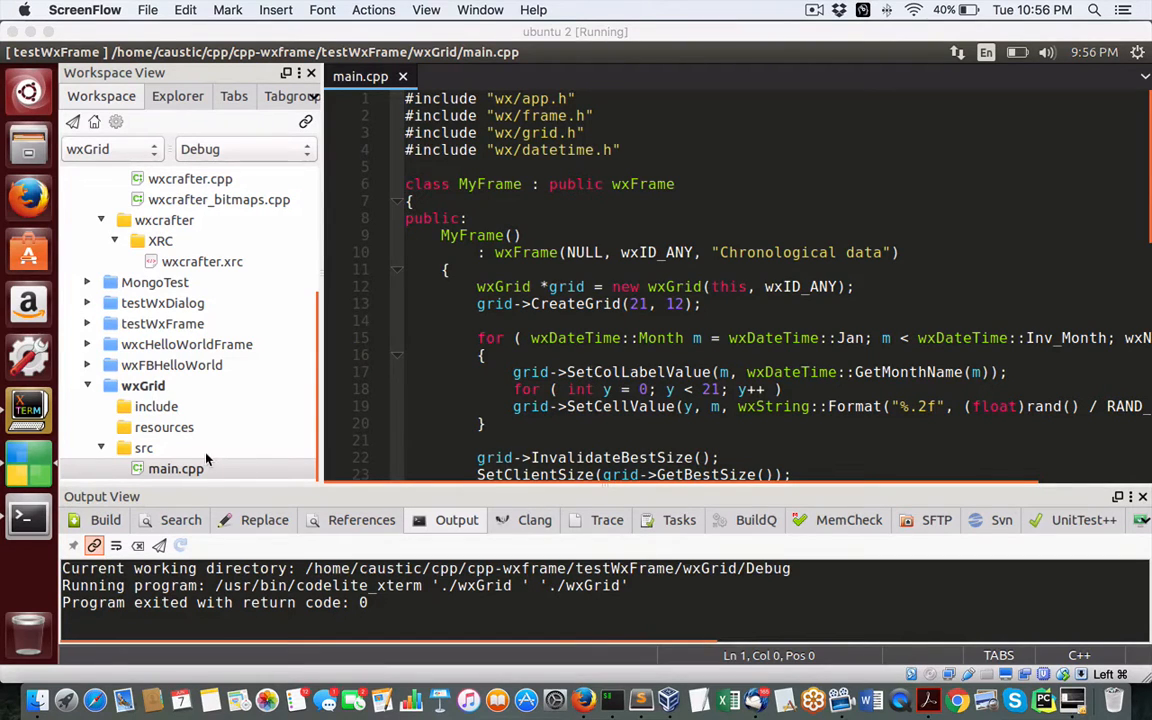
left_click(144, 386)
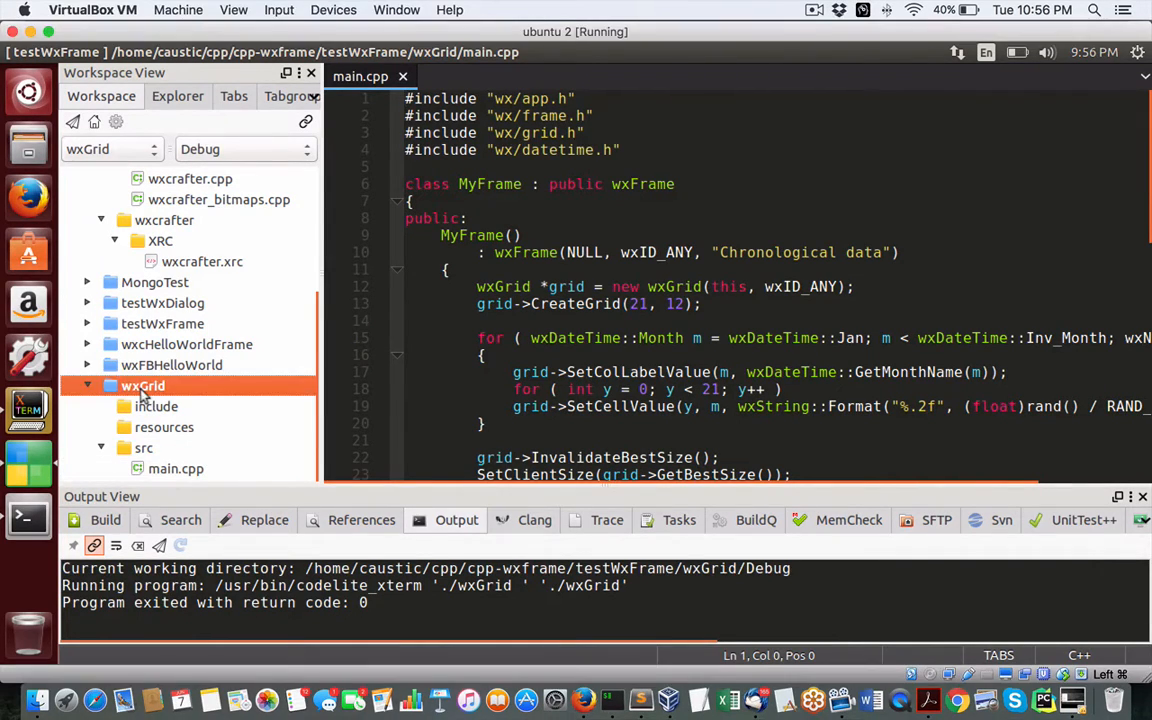
mouse_move(180, 442)
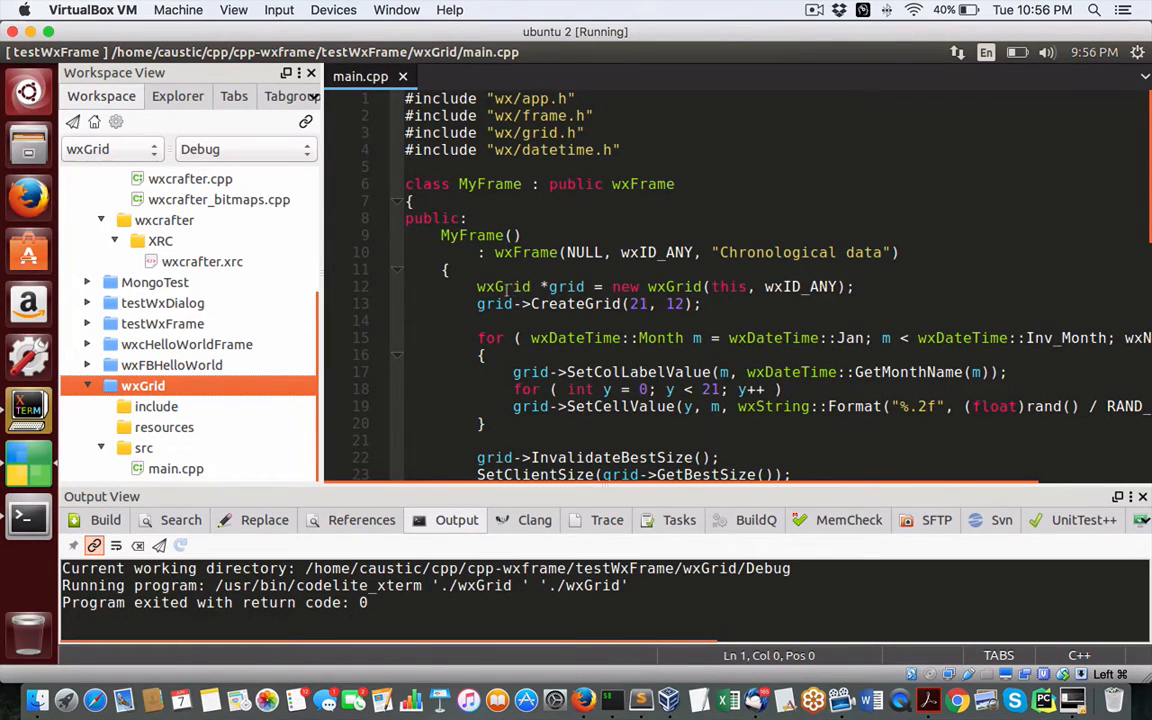
scroll("down", 3)
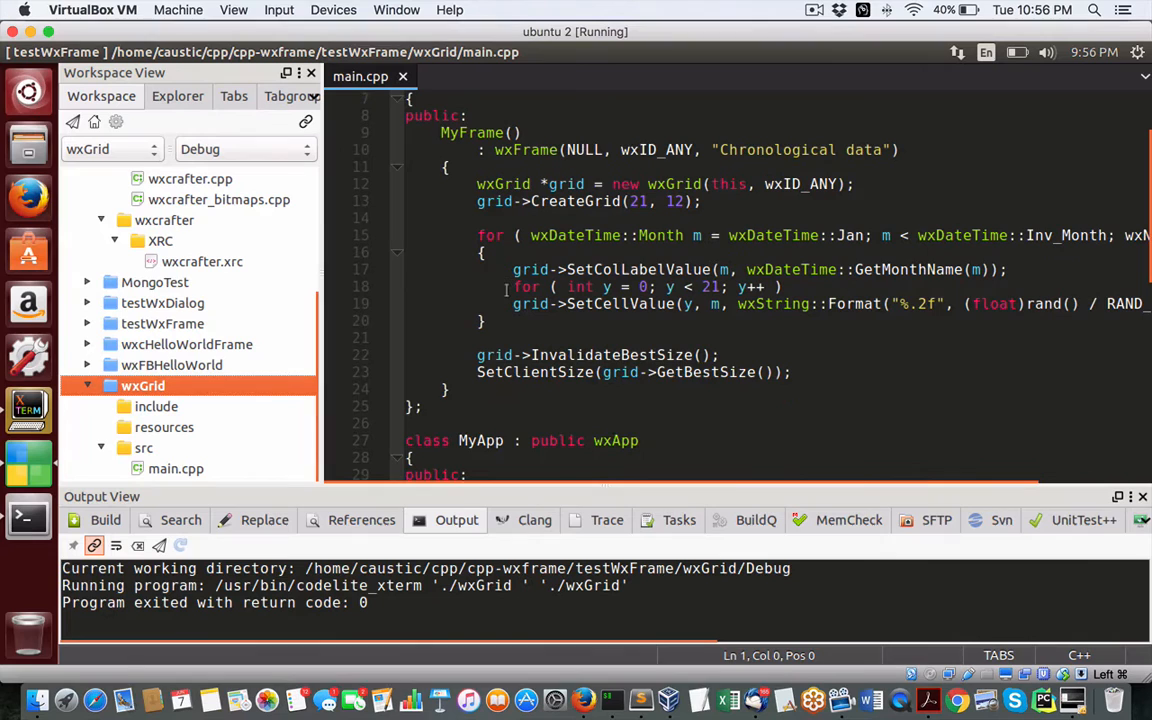
scroll("down", 3)
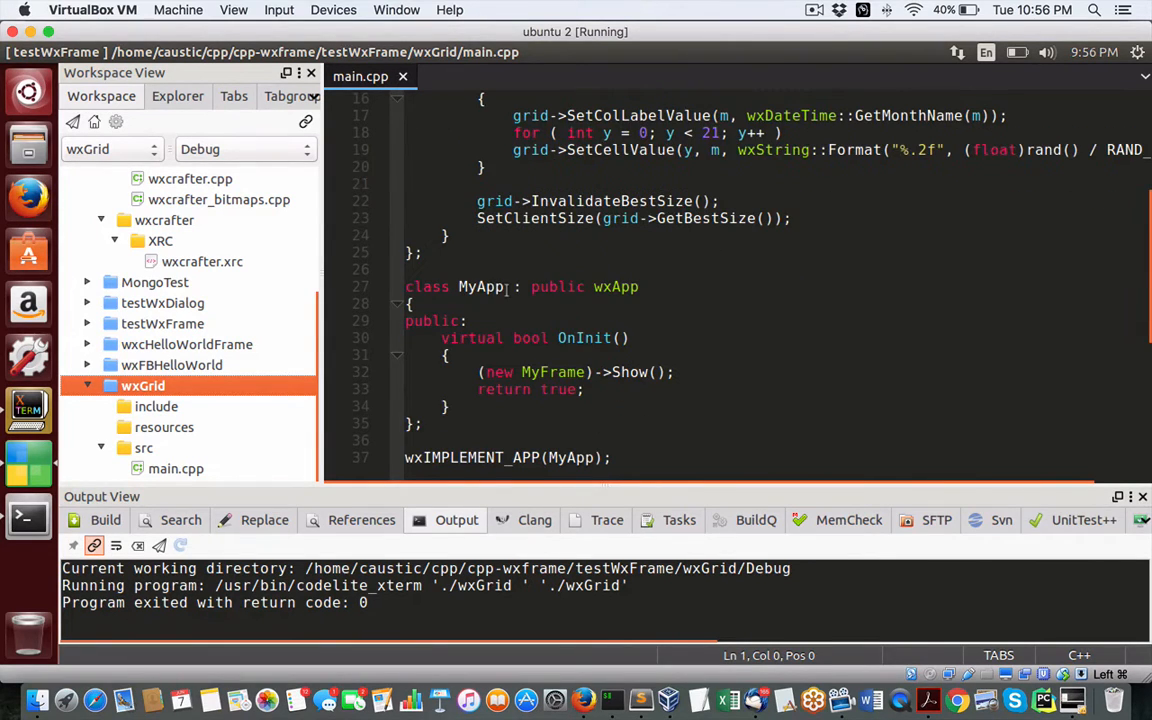
scroll("up", 3)
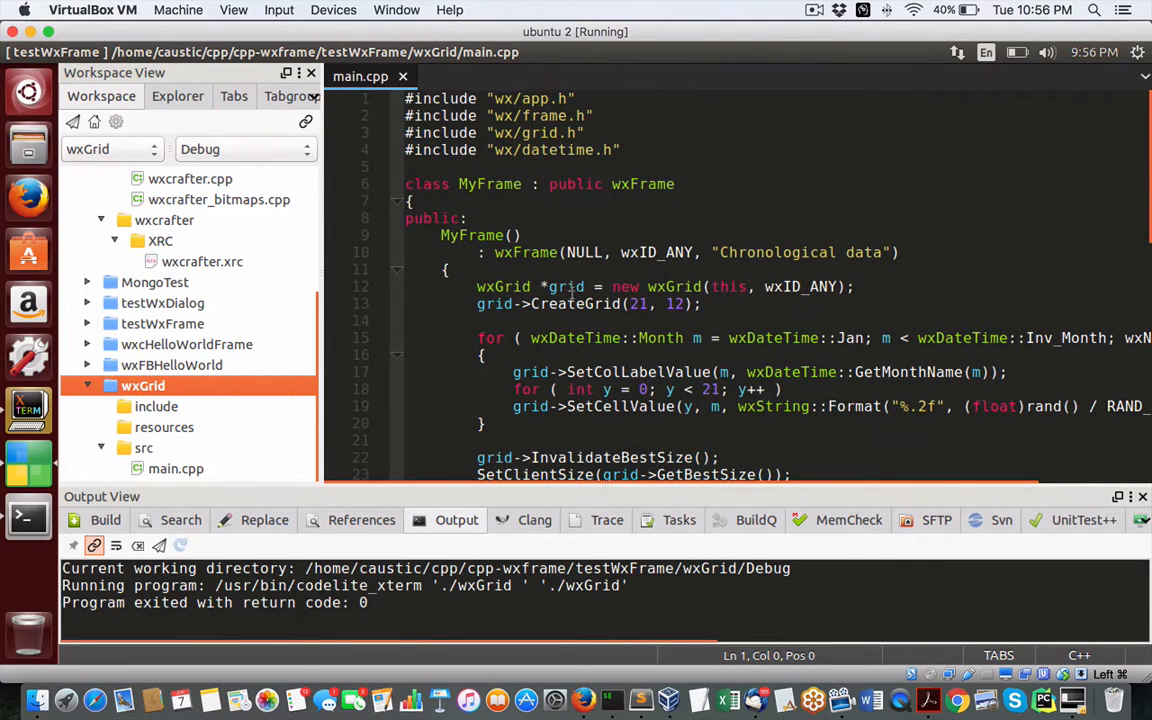
double_click(504, 286)
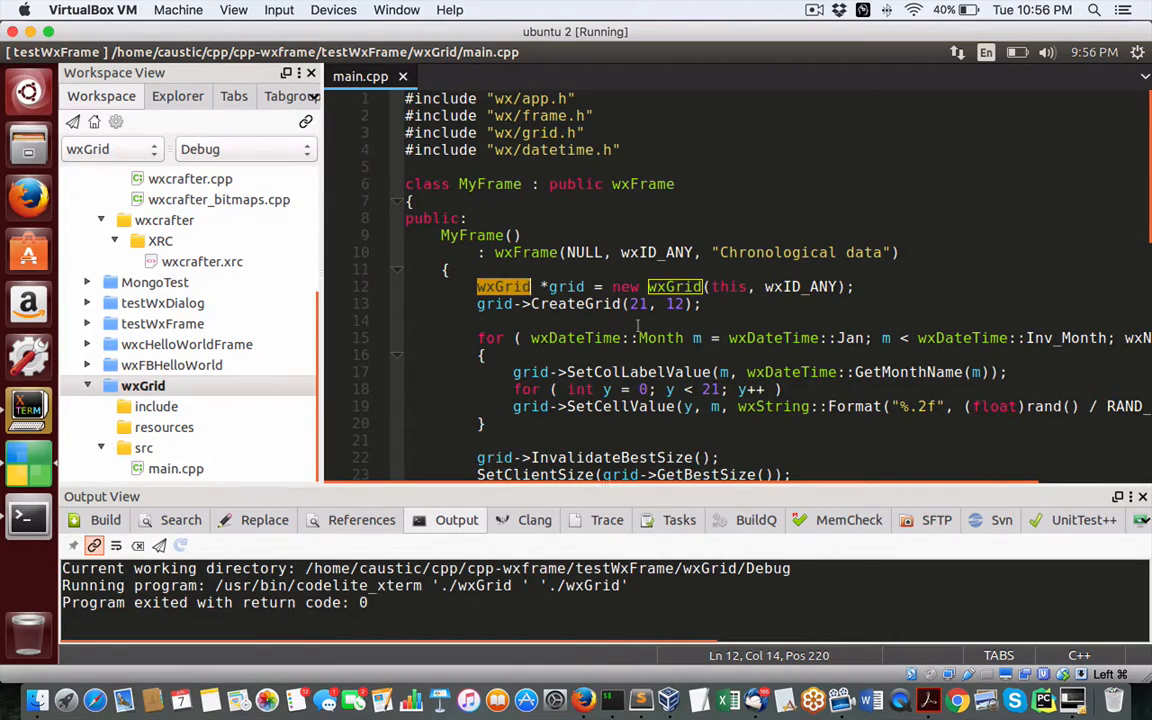
scroll("down", 3)
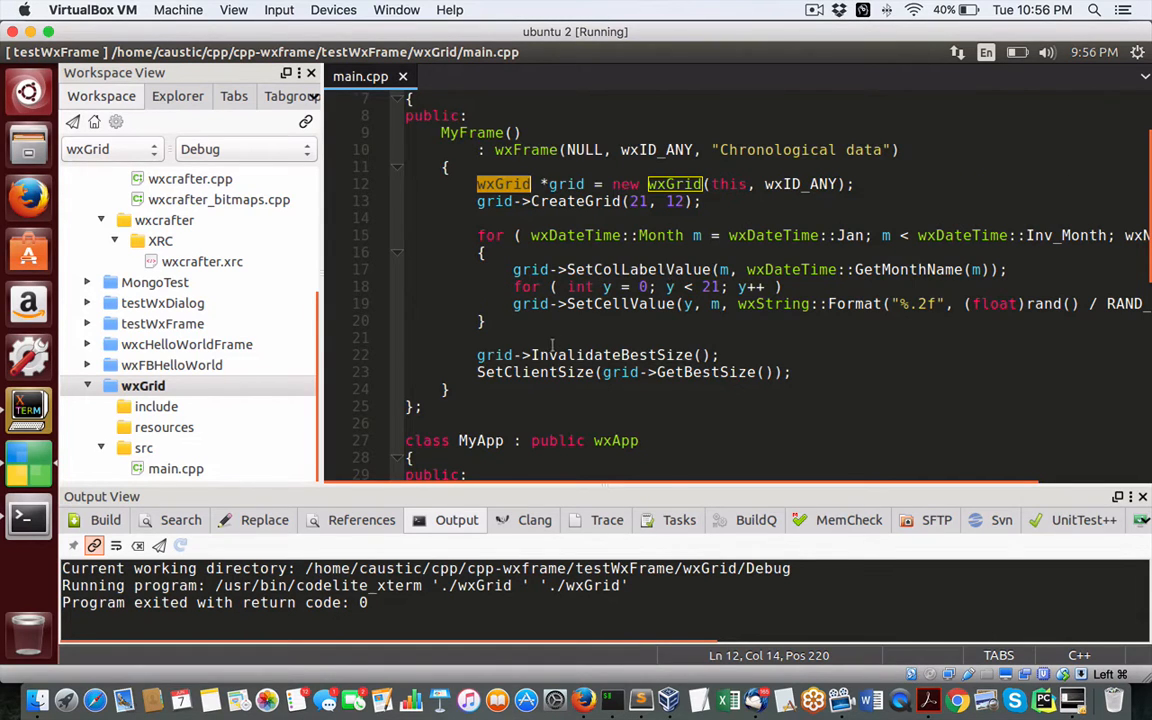
scroll("down", 3)
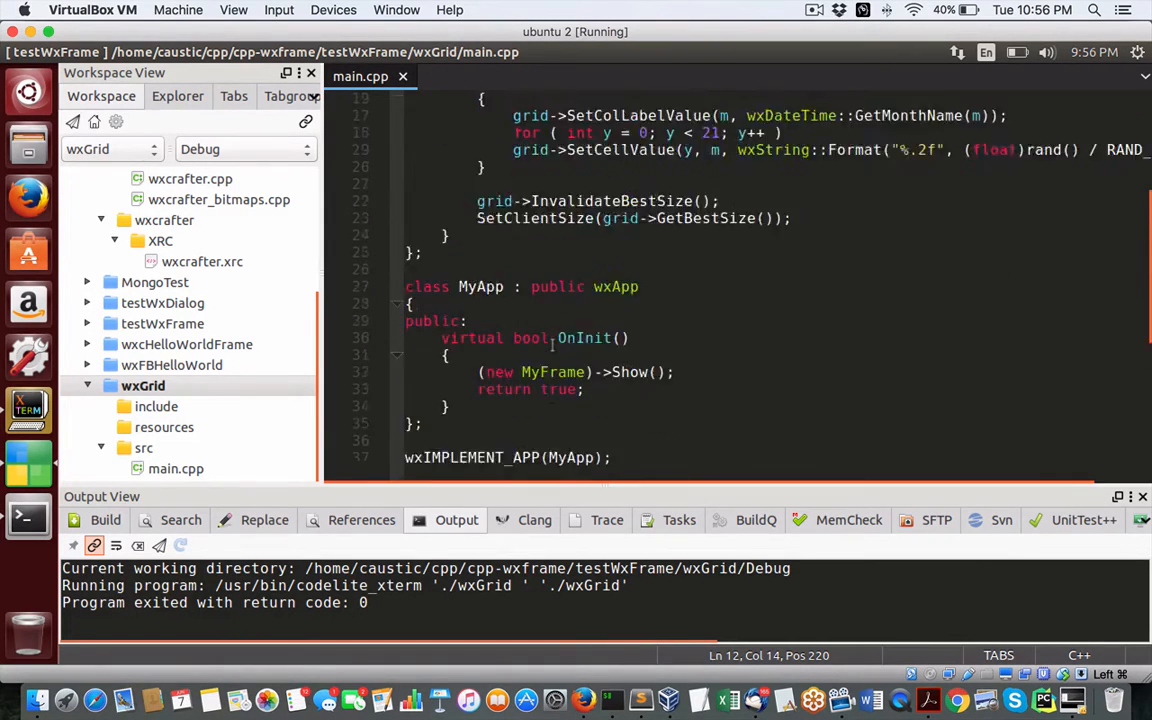
scroll("up", 3)
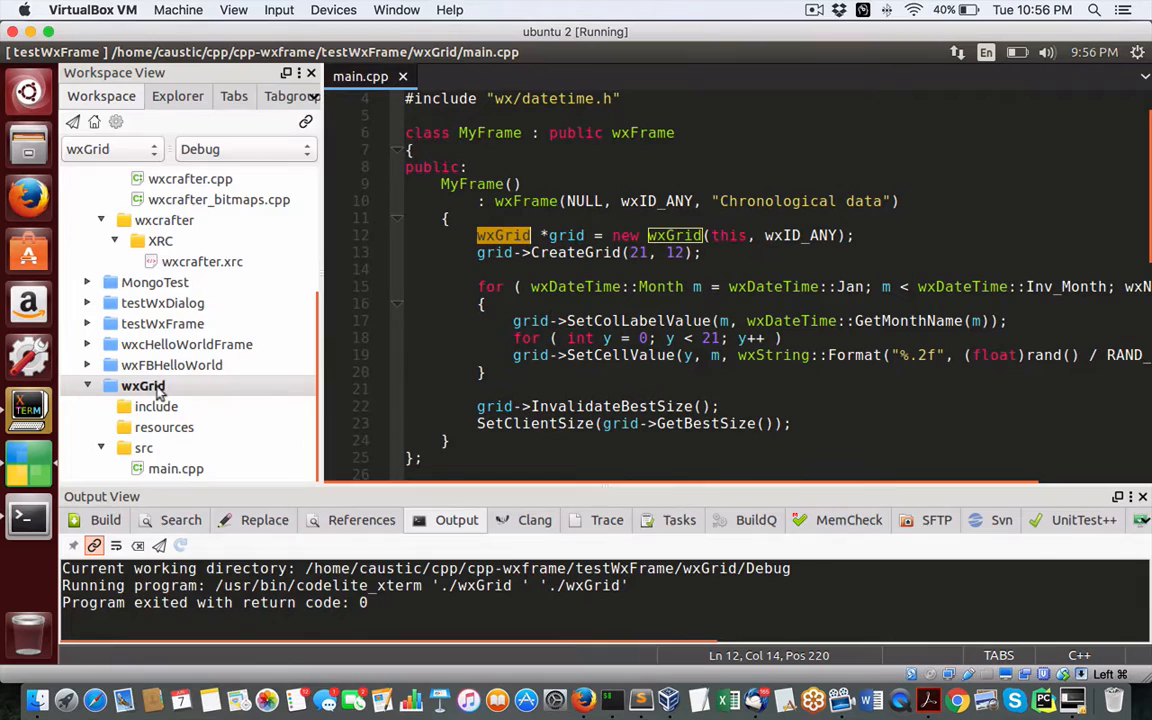
In the wxGrid project settings, choose GNU g++ as the compiler and confirm
right_click(144, 384)
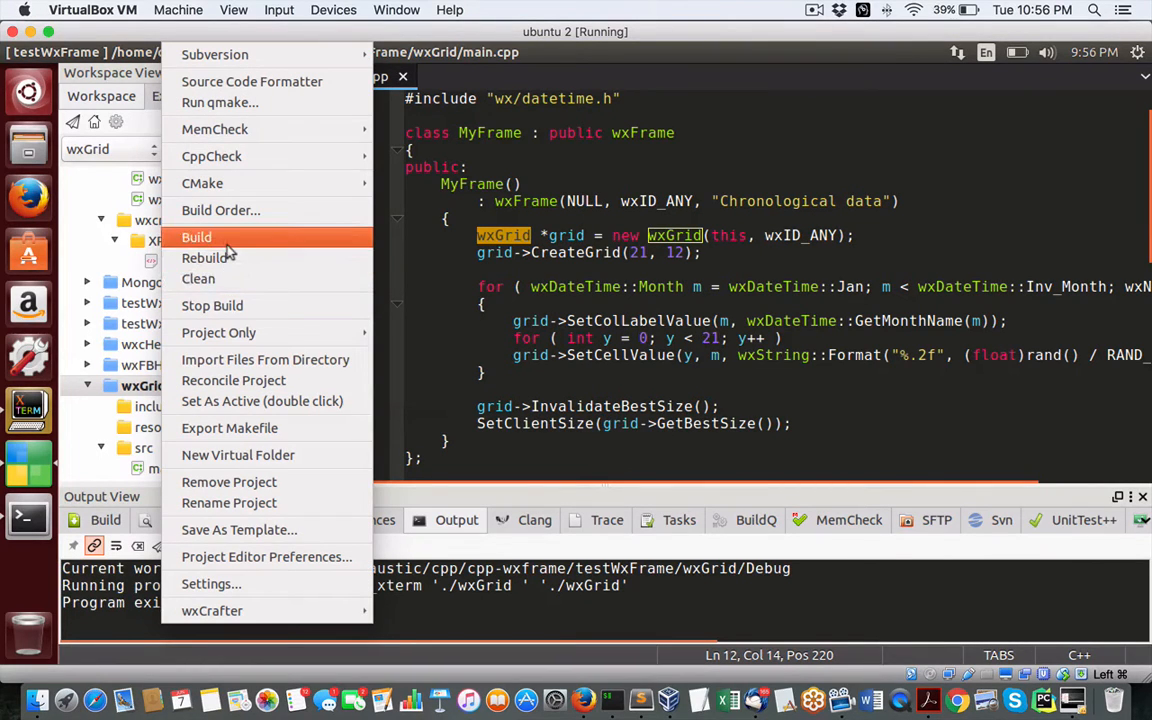
mouse_move(236, 528)
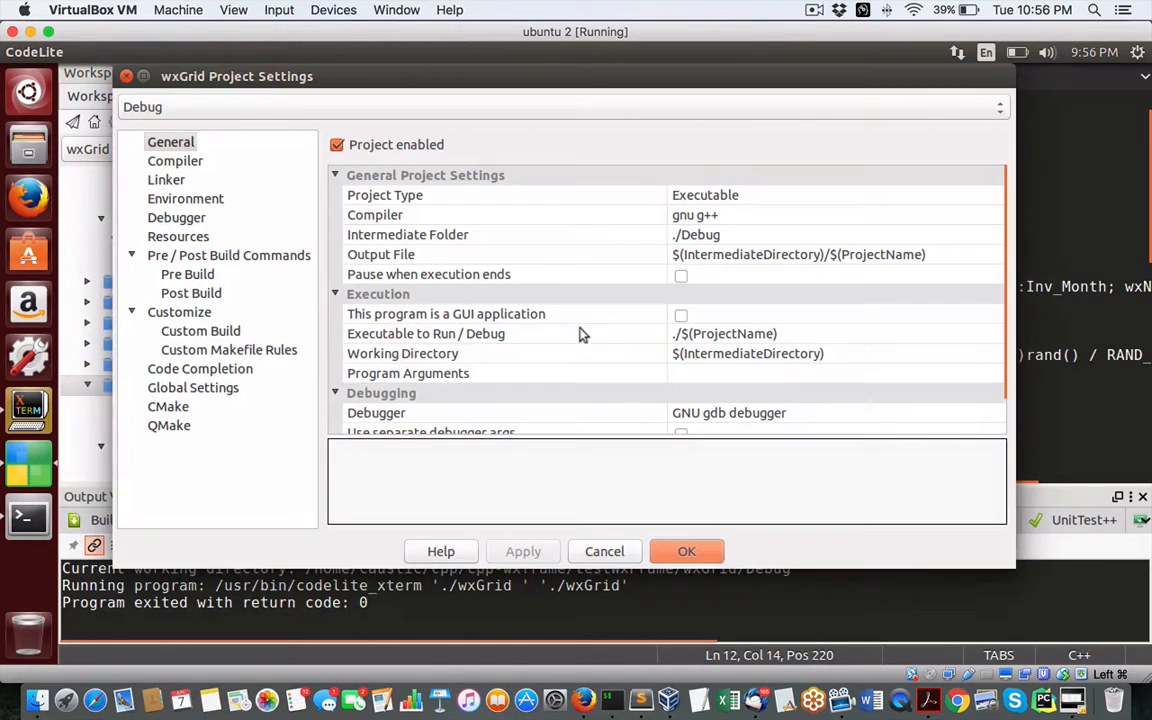
mouse_move(736, 224)
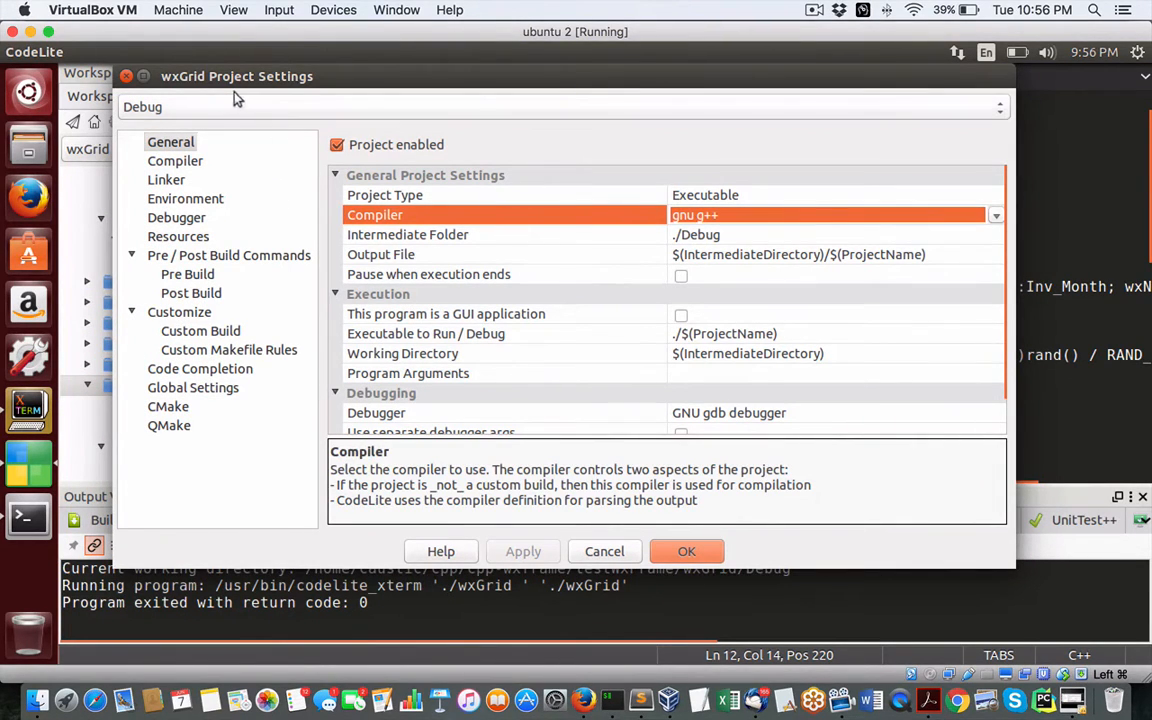
mouse_move(462, 132)
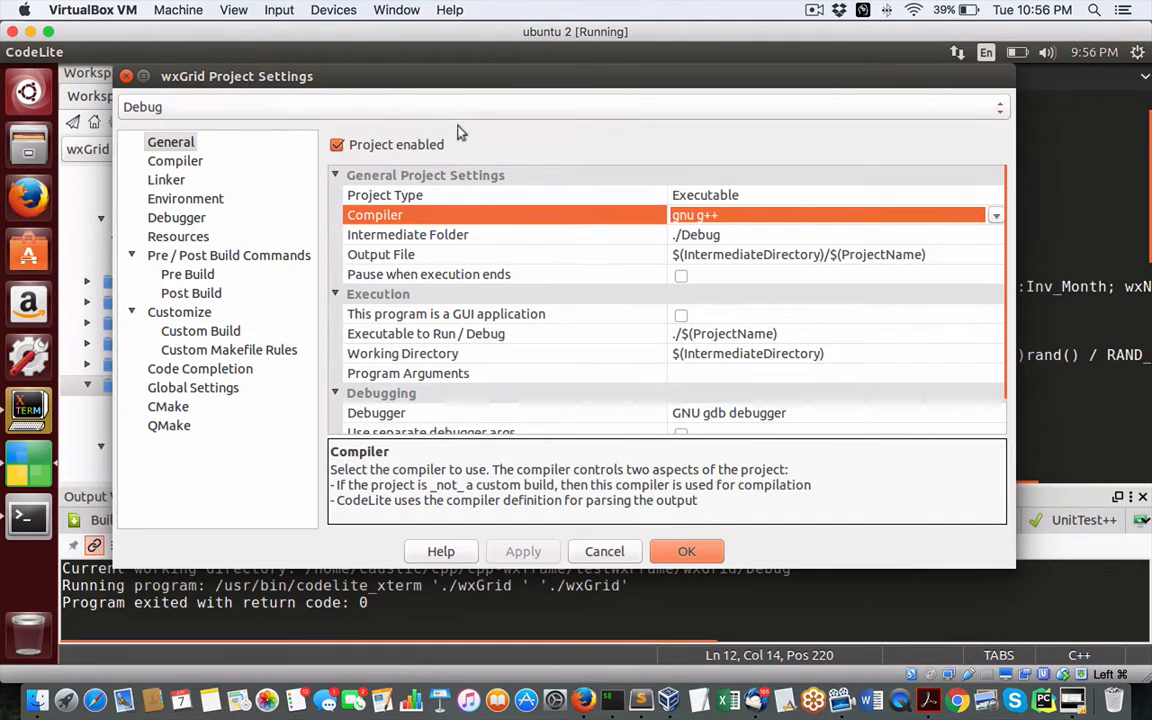
mouse_move(252, 118)
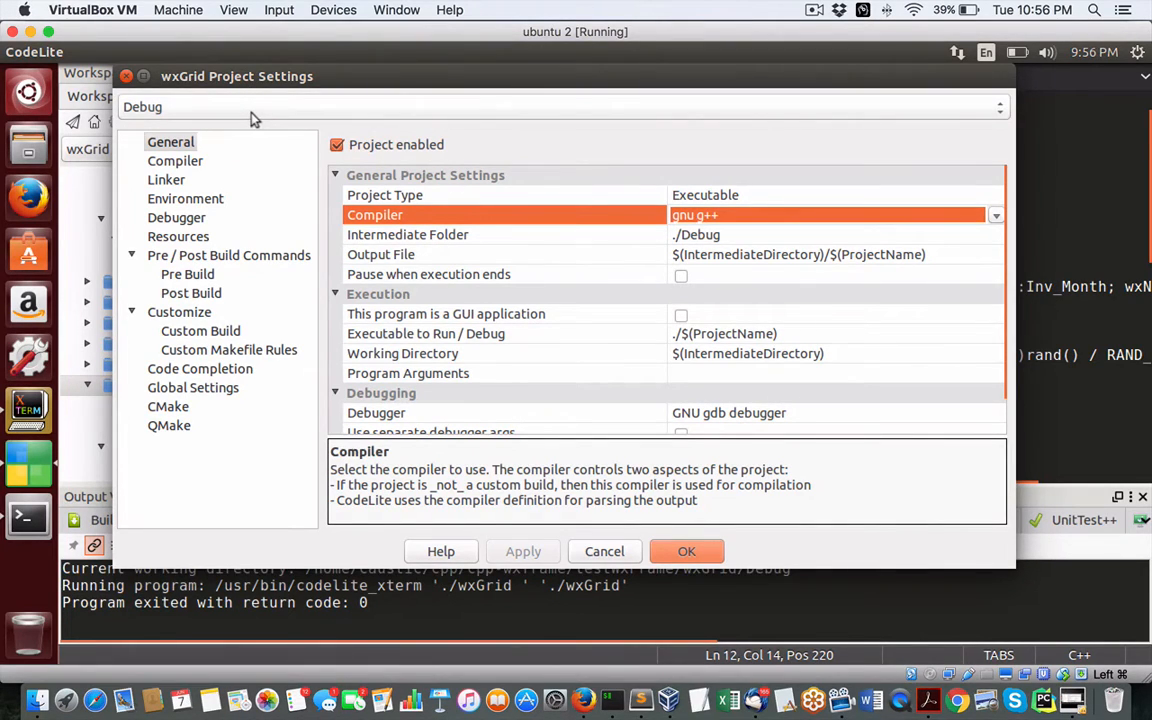
mouse_move(732, 240)
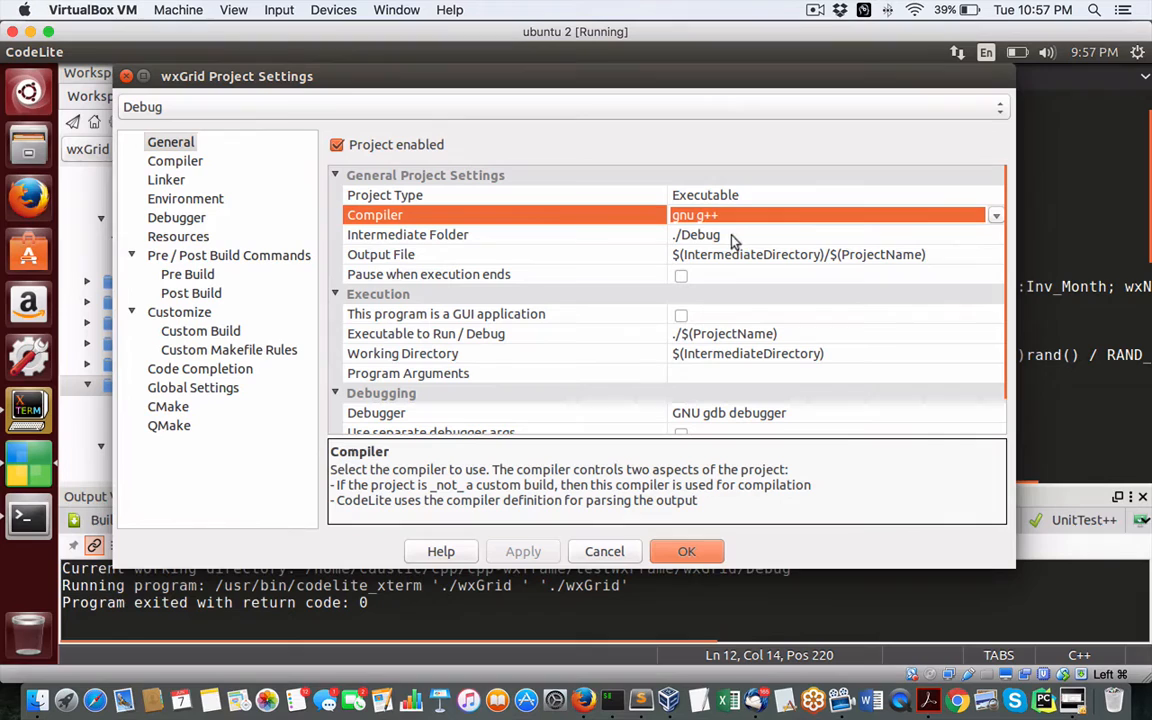
left_click(994, 216)
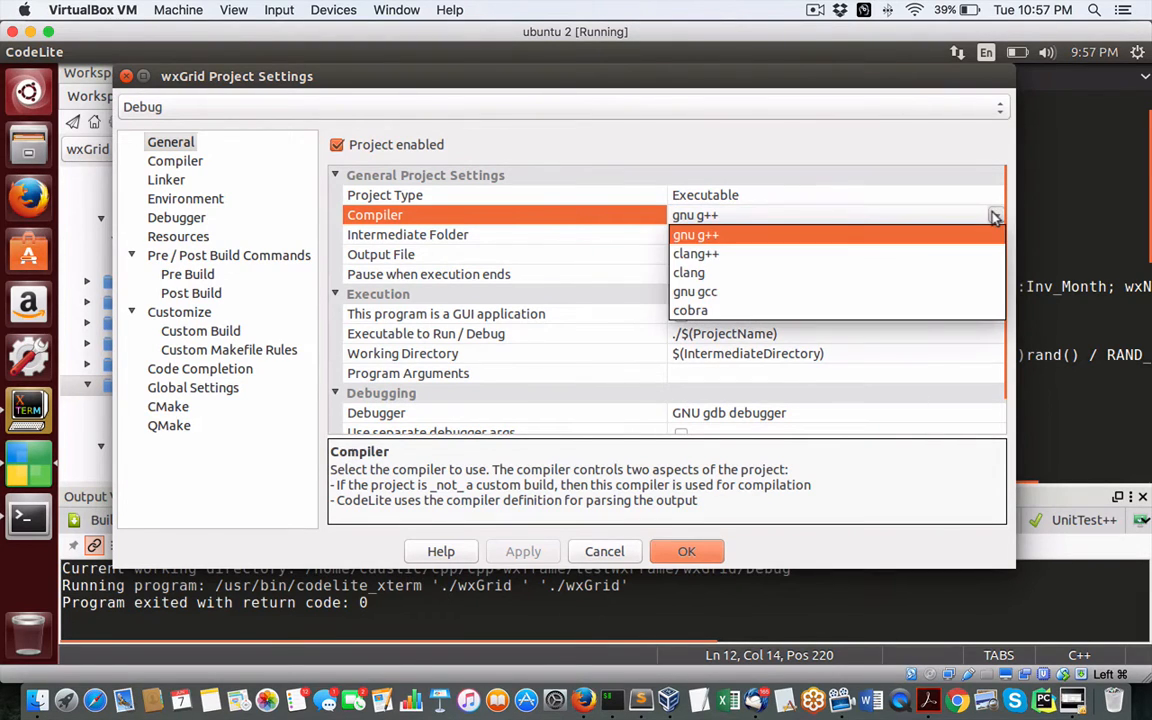
mouse_move(696, 292)
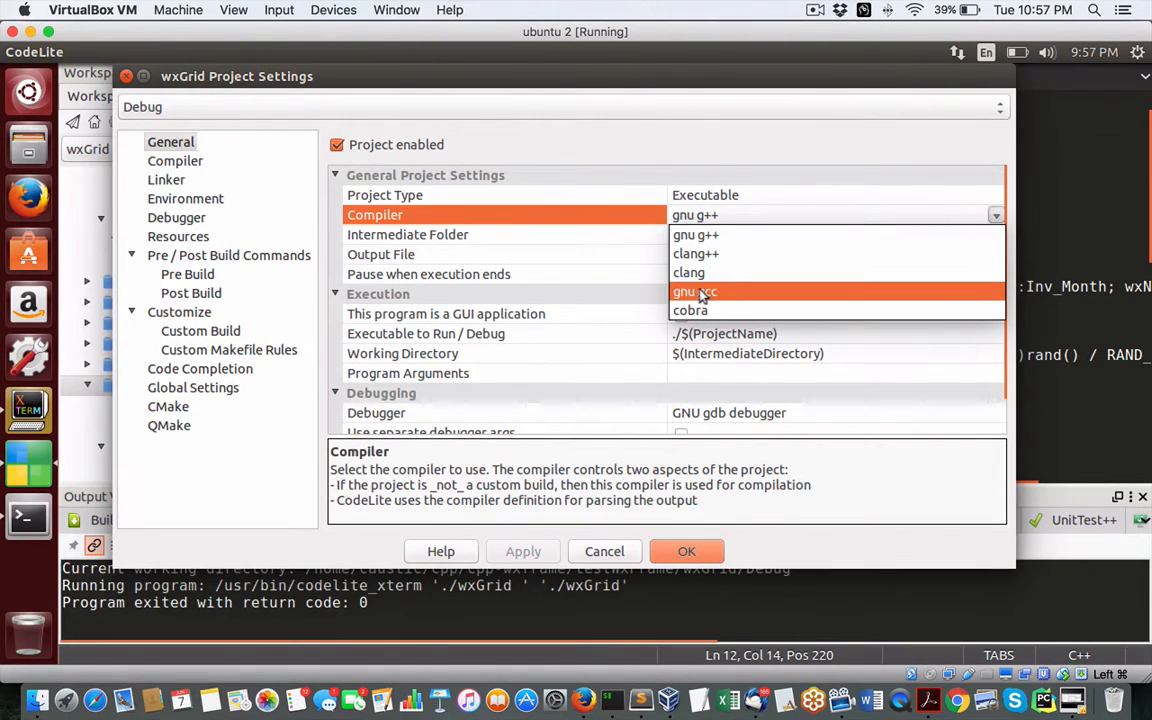
left_click(696, 292)
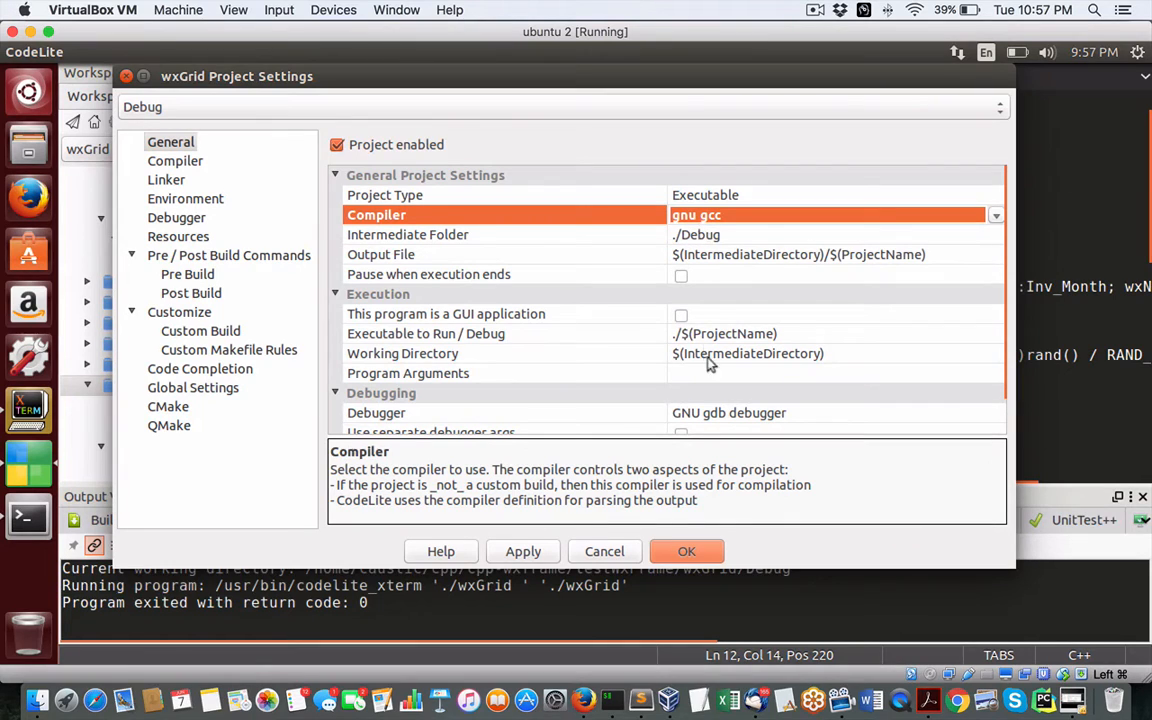
left_click(686, 552)
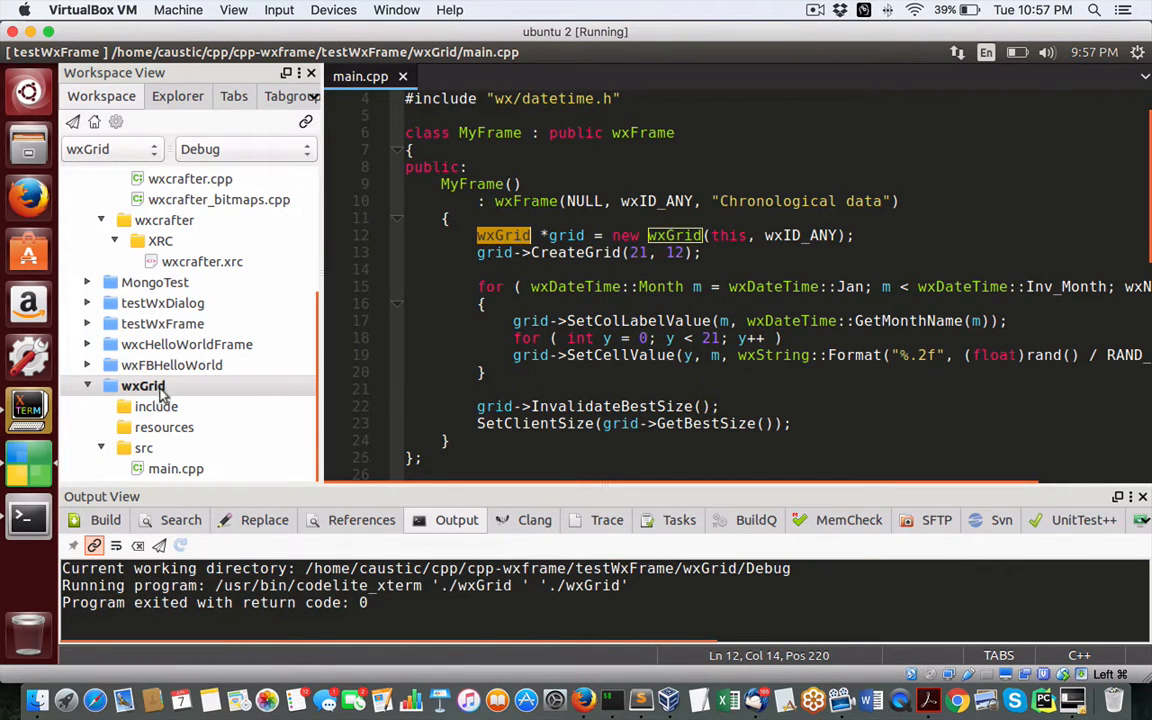
Clean the wxGrid project, then build it, ending in the missing-DSO linker error
right_click(144, 384)
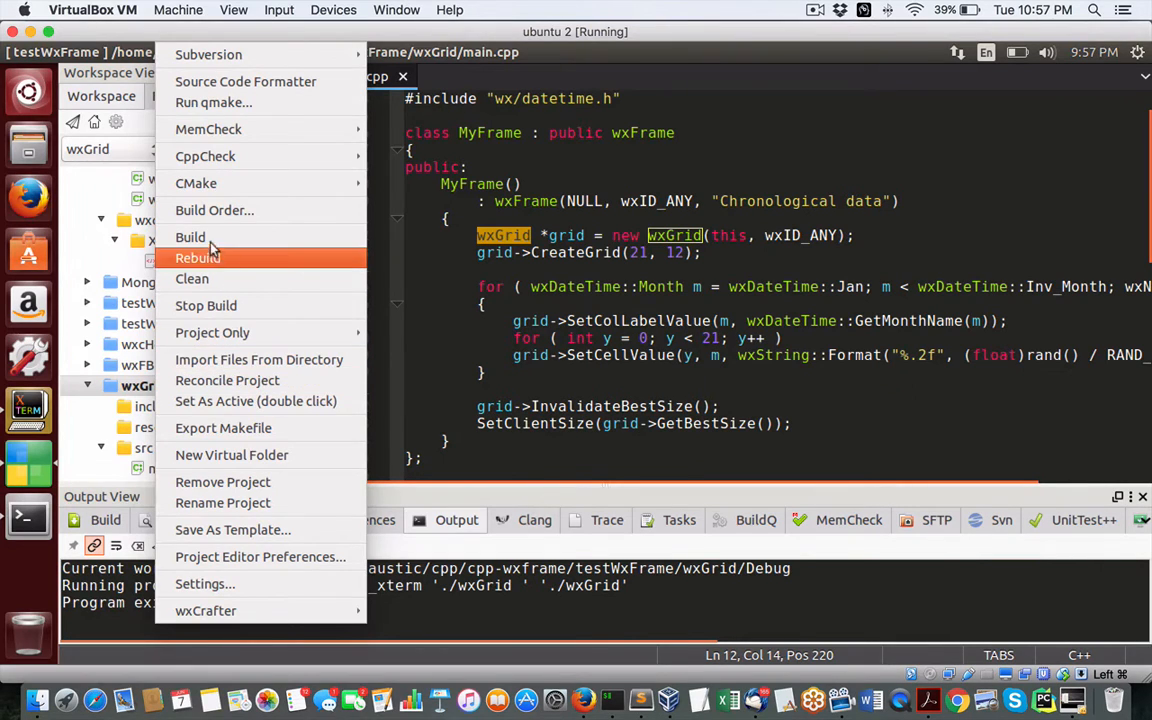
left_click(190, 236)
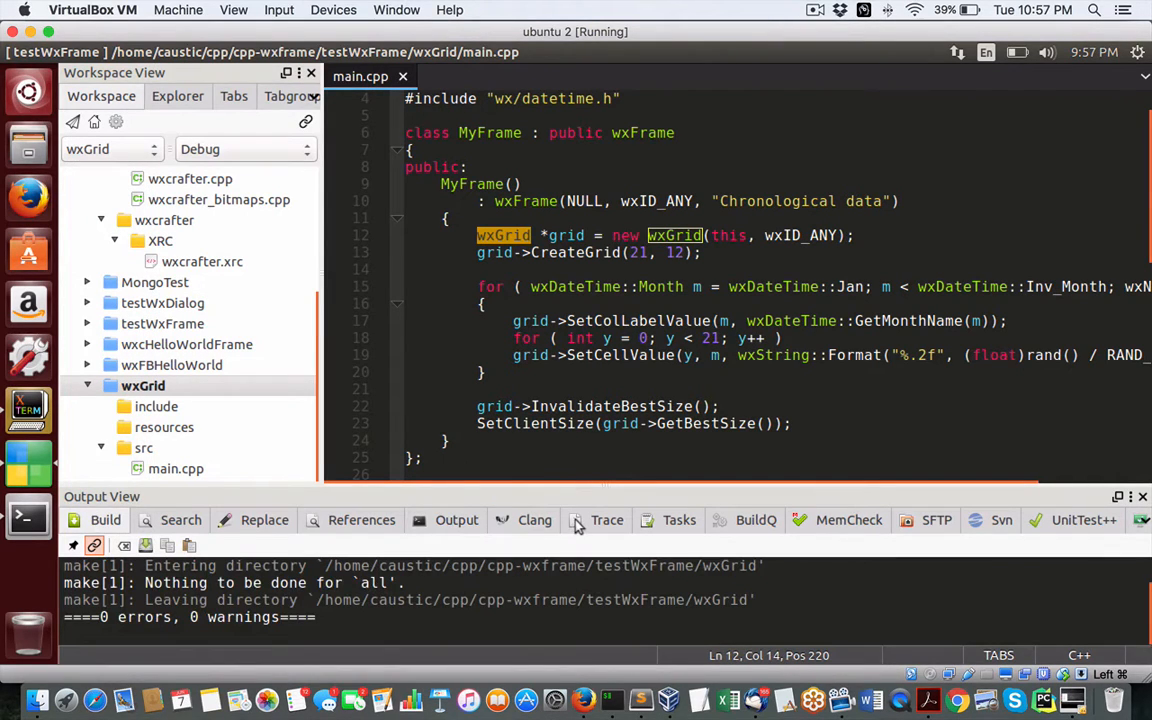
right_click(142, 384)
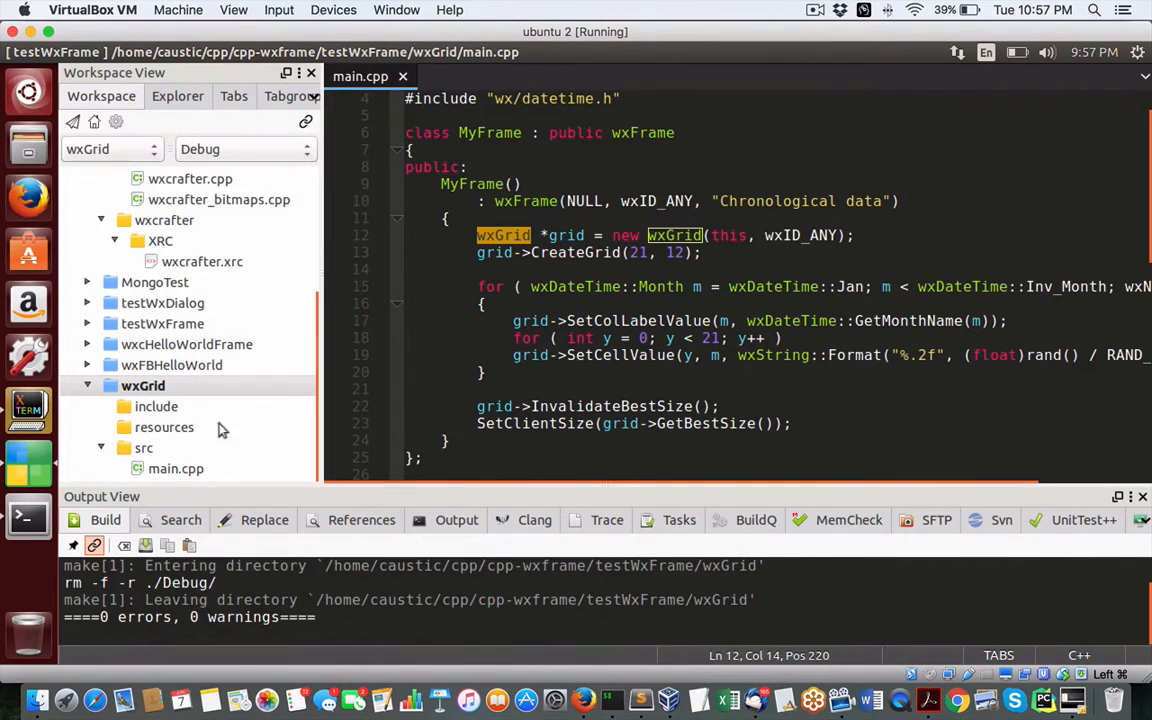
right_click(144, 384)
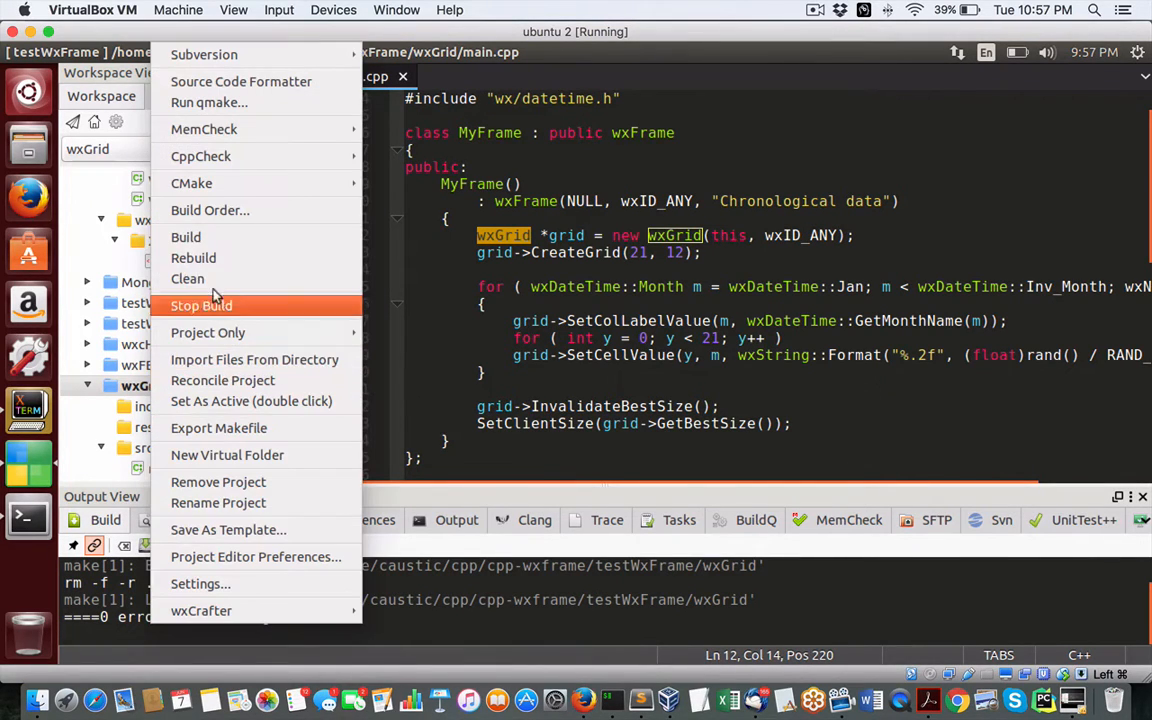
left_click(186, 236)
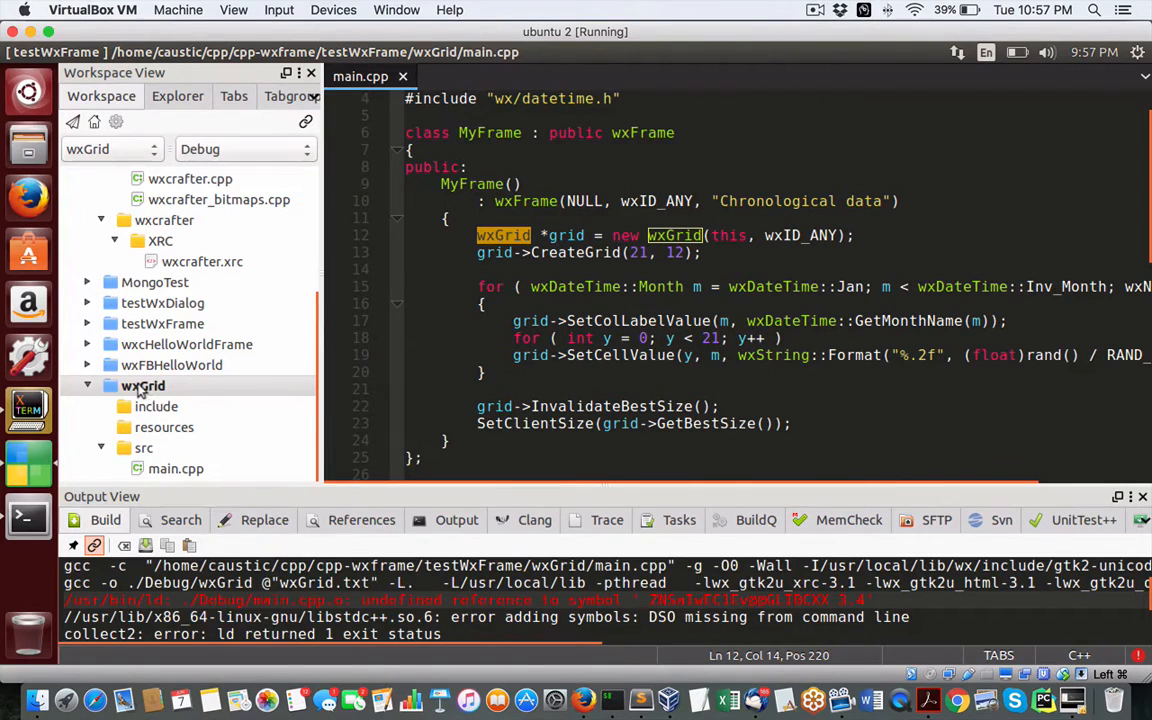
right_click(144, 386)
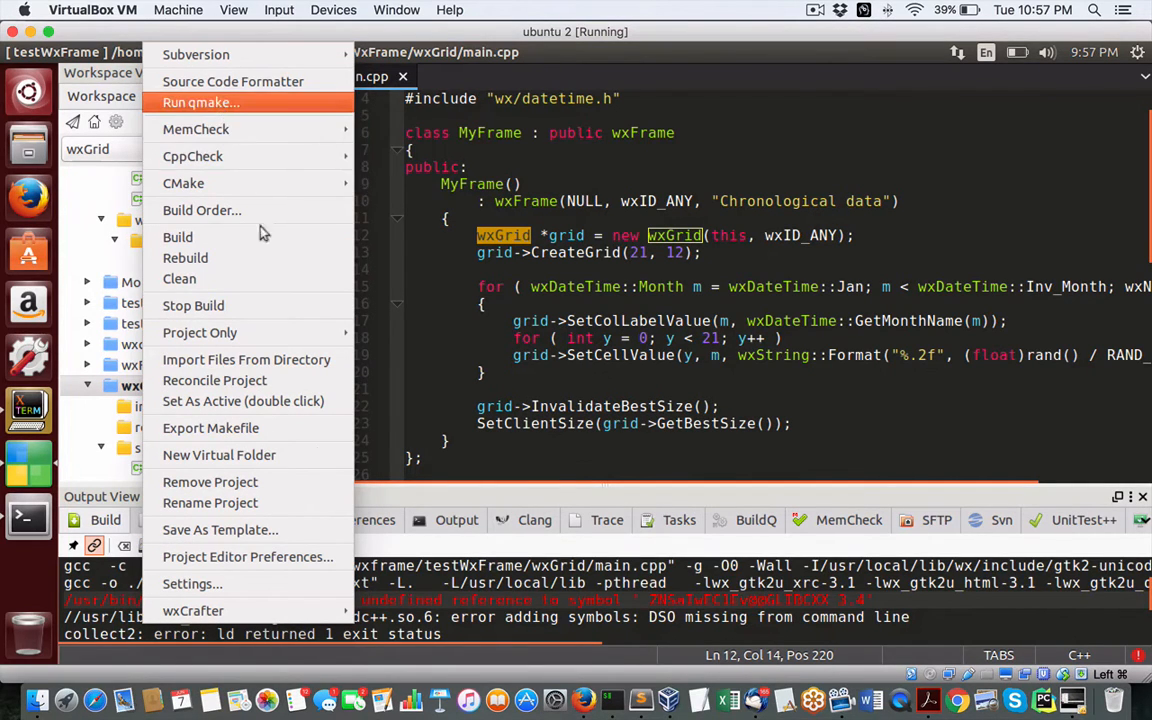
mouse_move(192, 584)
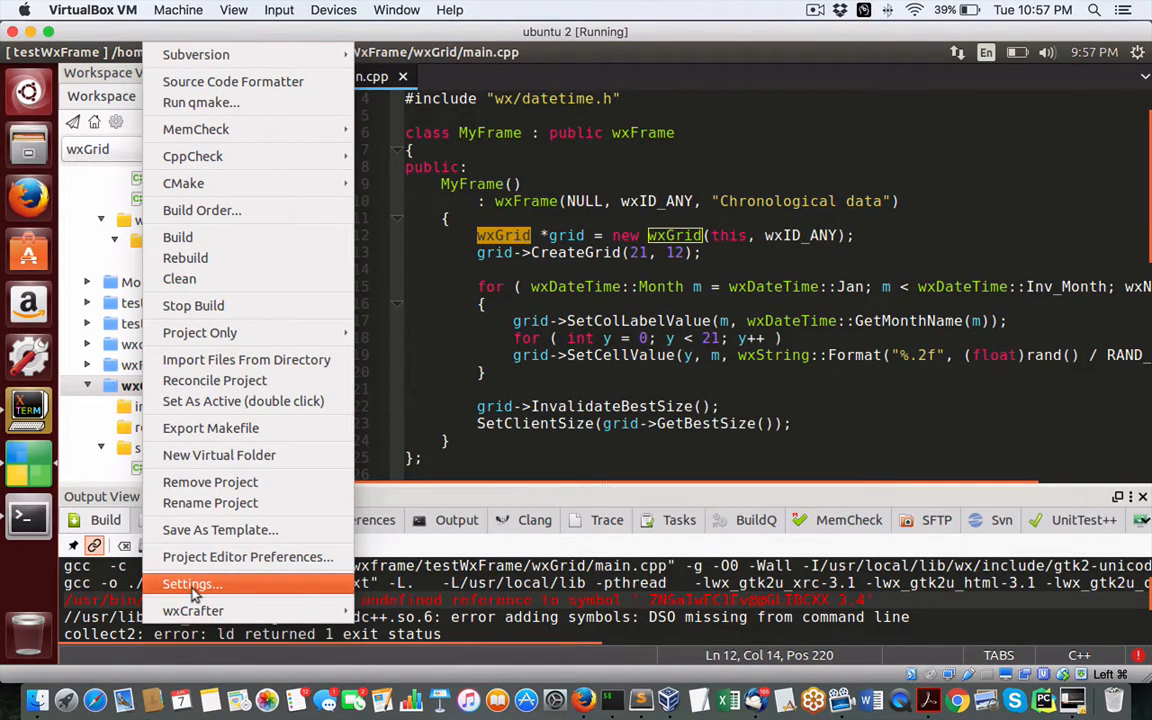
Set the wxGrid project's compiler to gnu g++, confirm, and recheck it in Settings
left_click(188, 584)
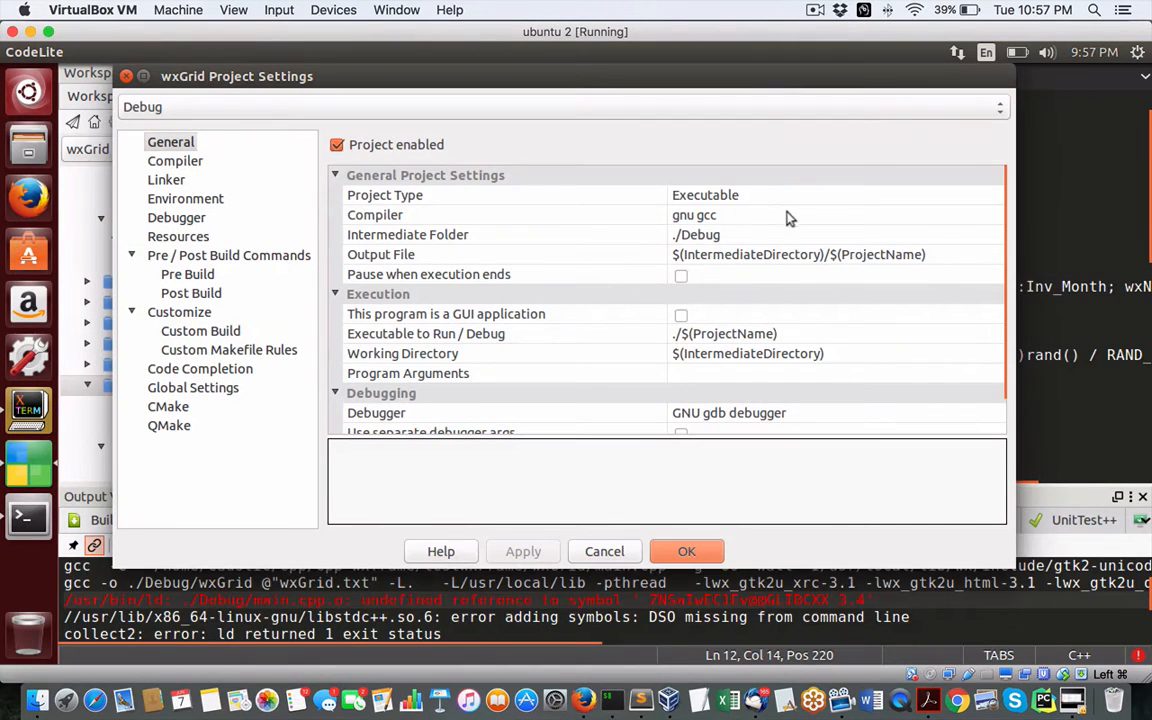
left_click(994, 214)
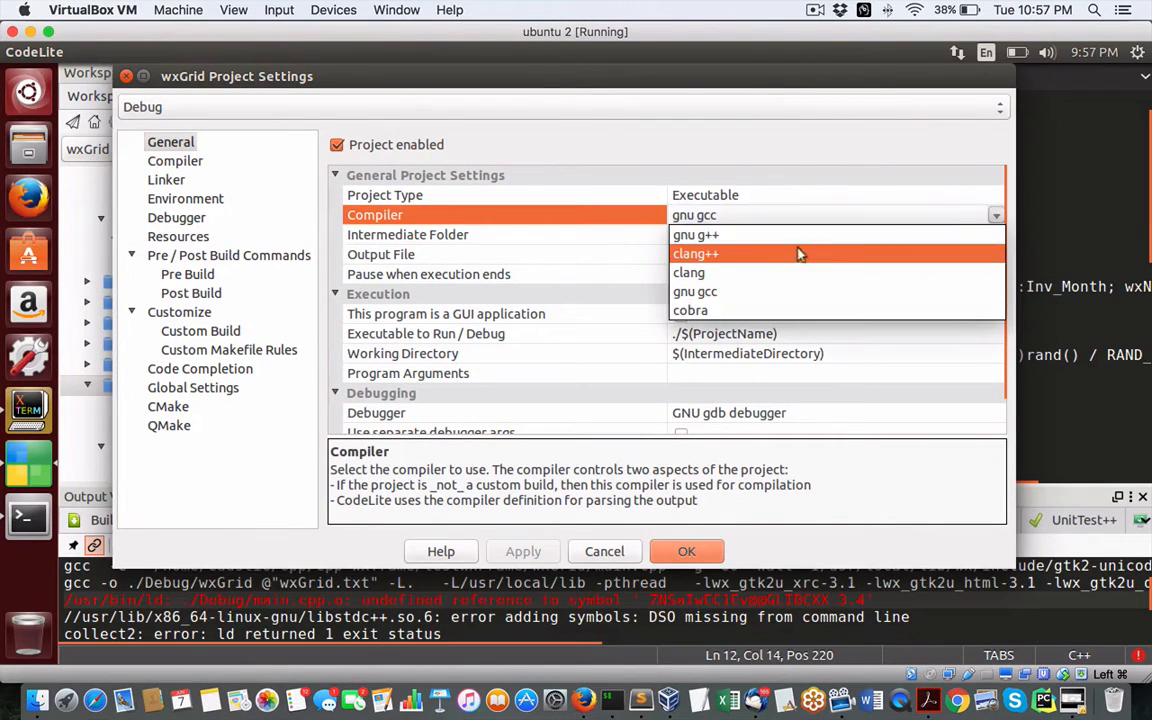
left_click(696, 234)
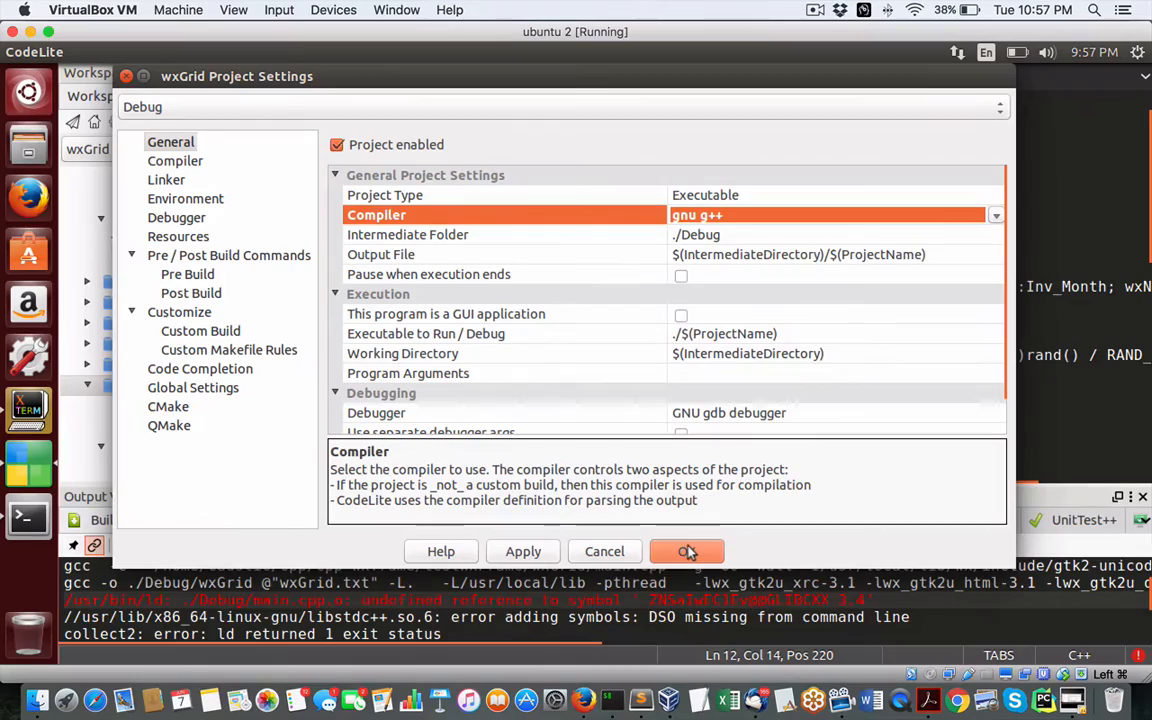
left_click(688, 552)
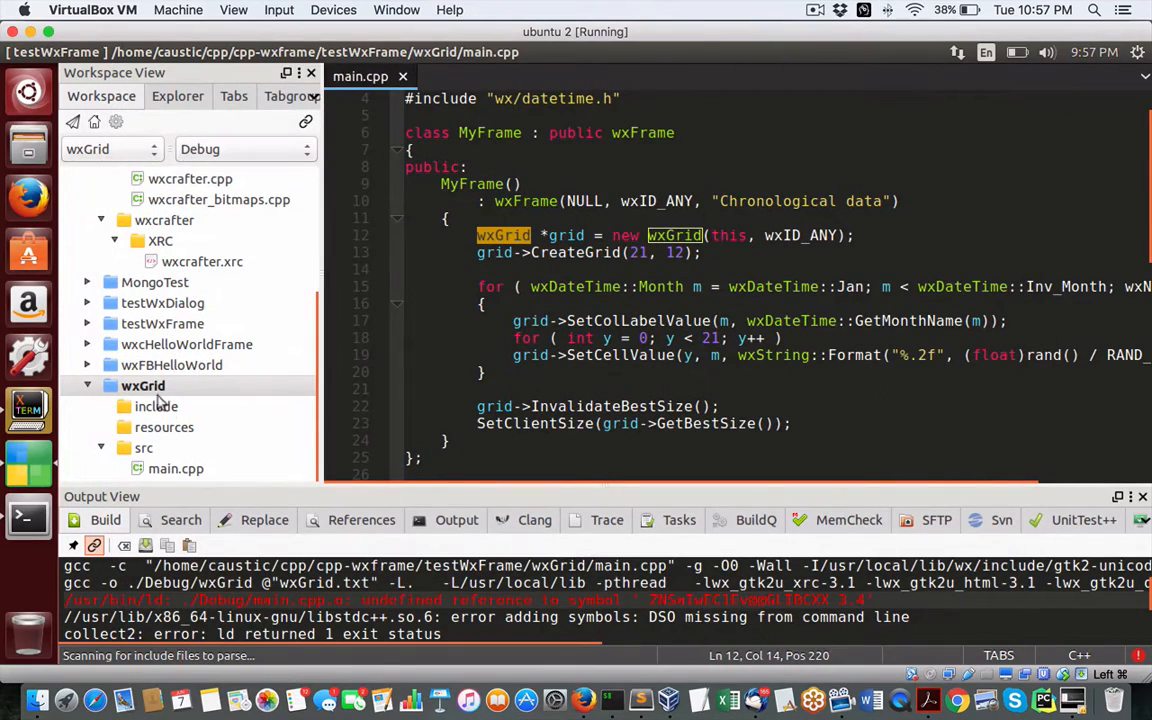
right_click(144, 384)
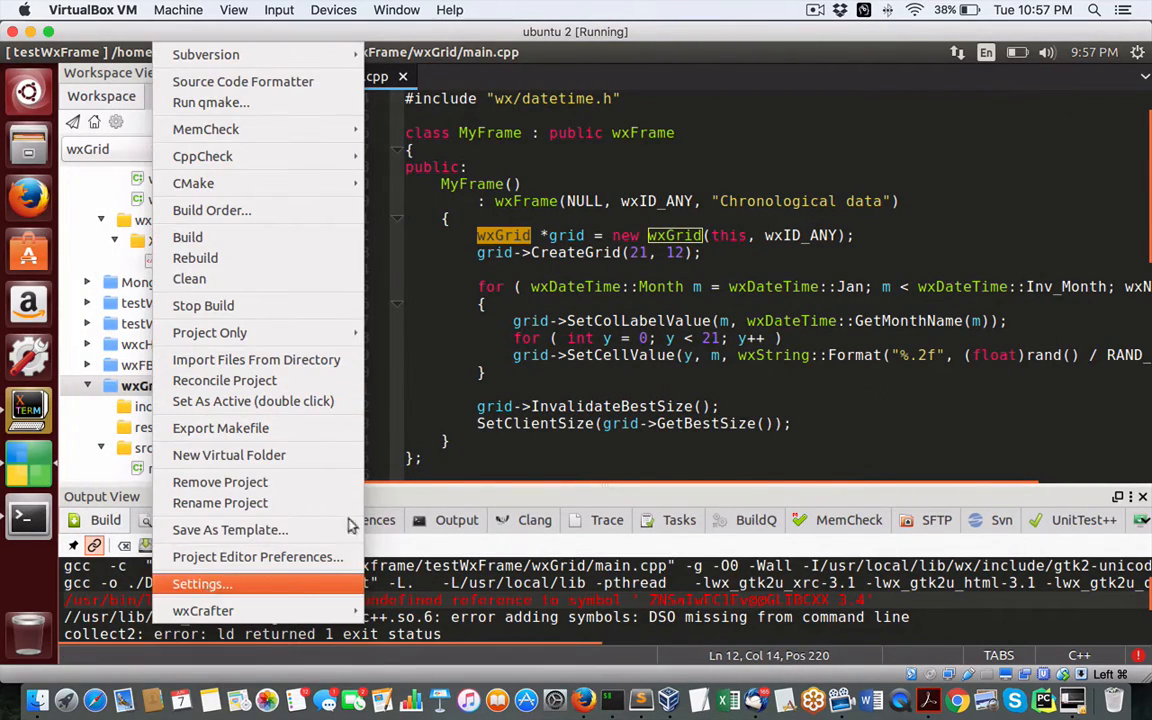
left_click(202, 584)
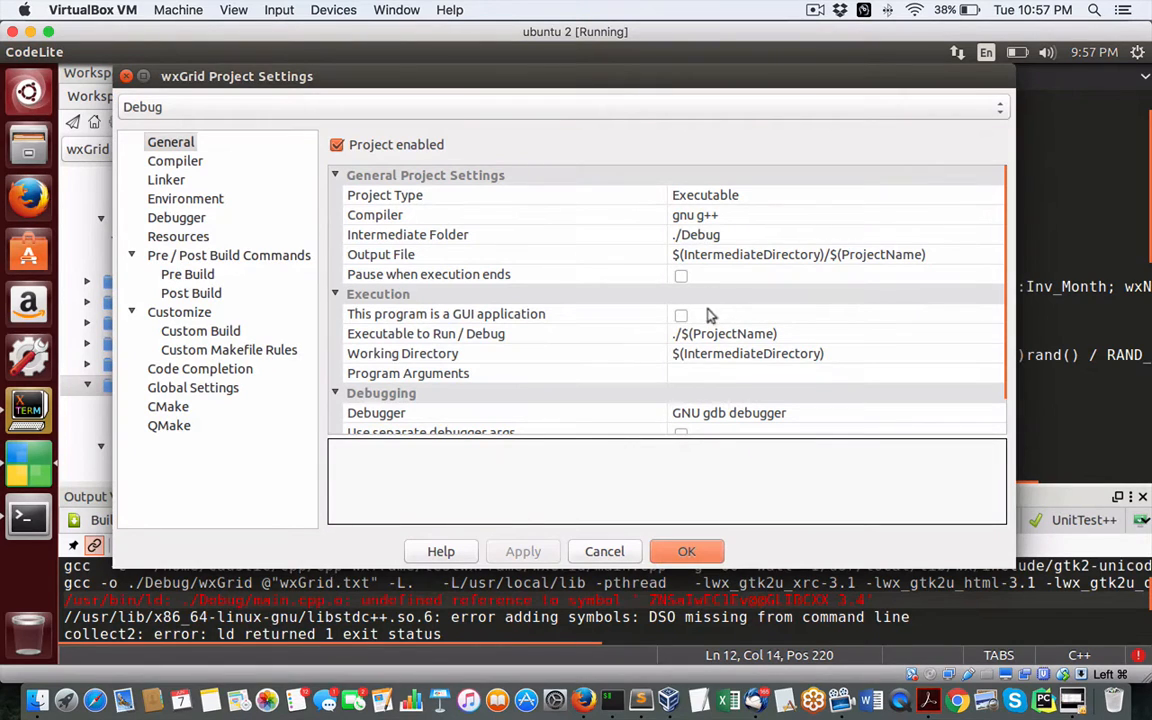
left_click(686, 552)
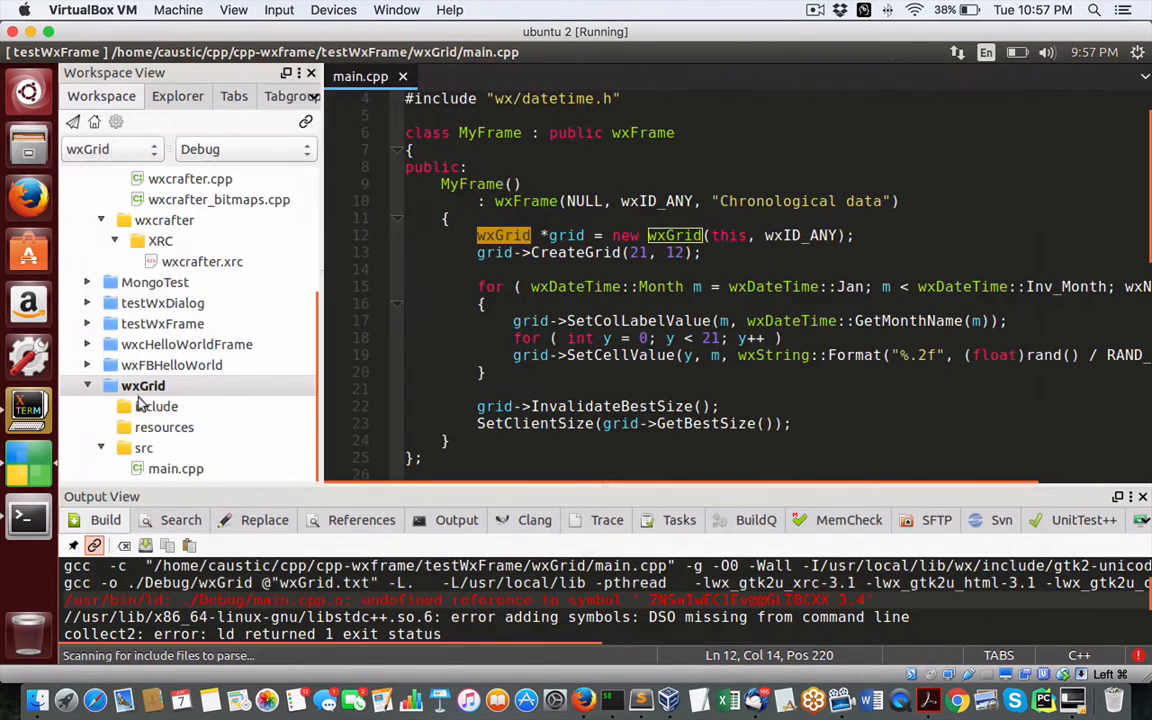
Rebuild the wxGrid project so it finishes with 0 errors and 0 warnings
right_click(144, 384)
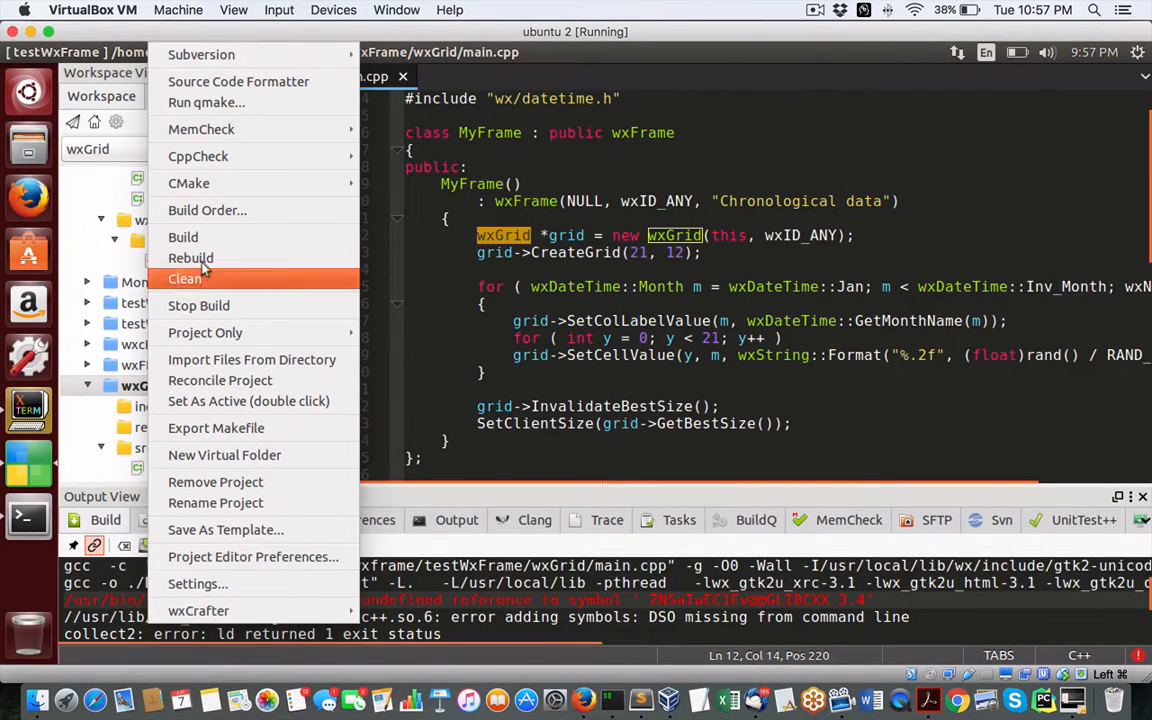
left_click(184, 236)
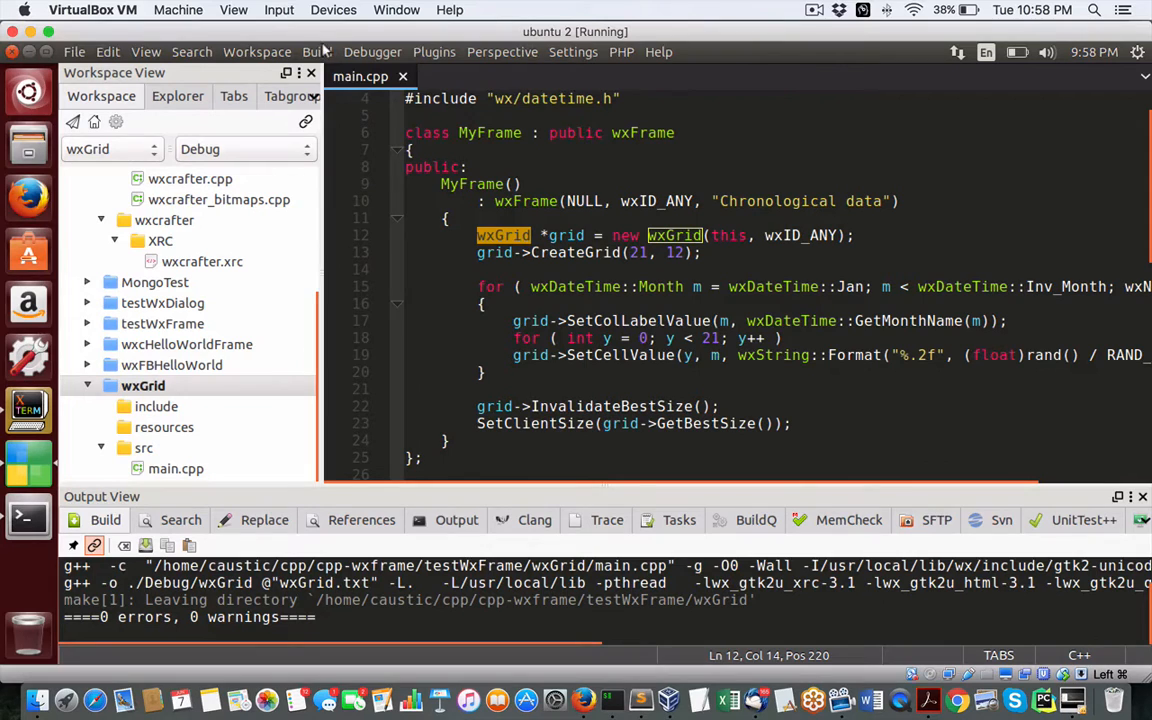
Run the program via Build and Execute to show the Chronological data grid
left_click(316, 52)
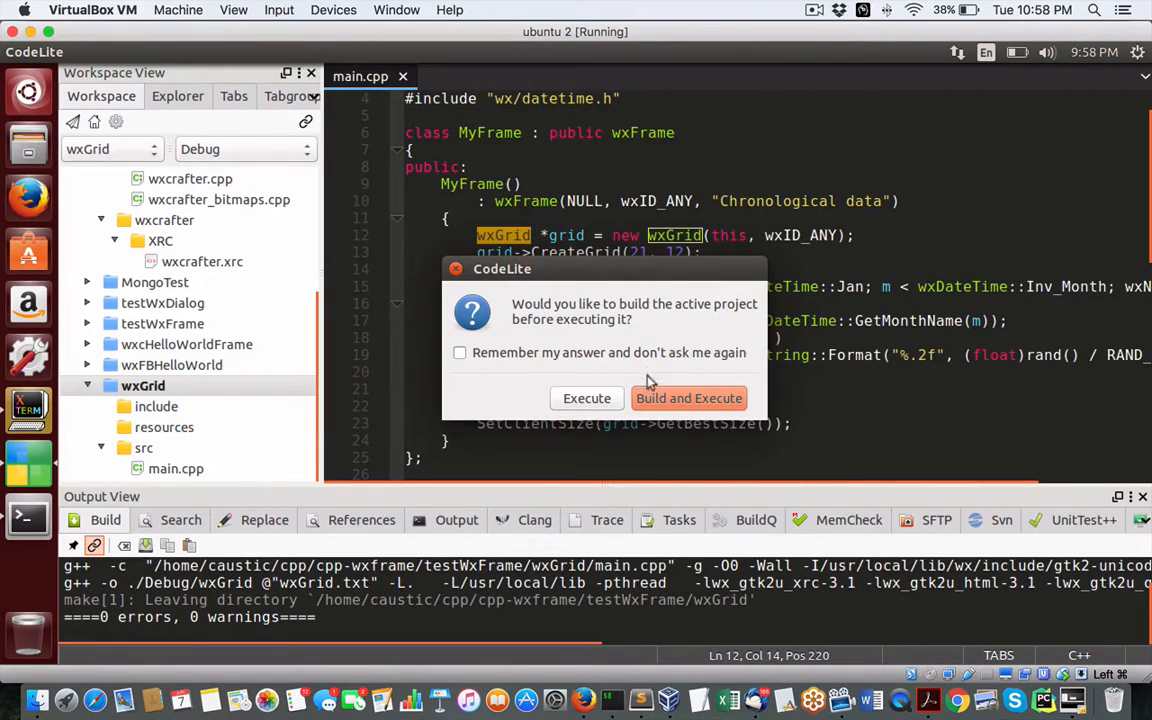
left_click(688, 398)
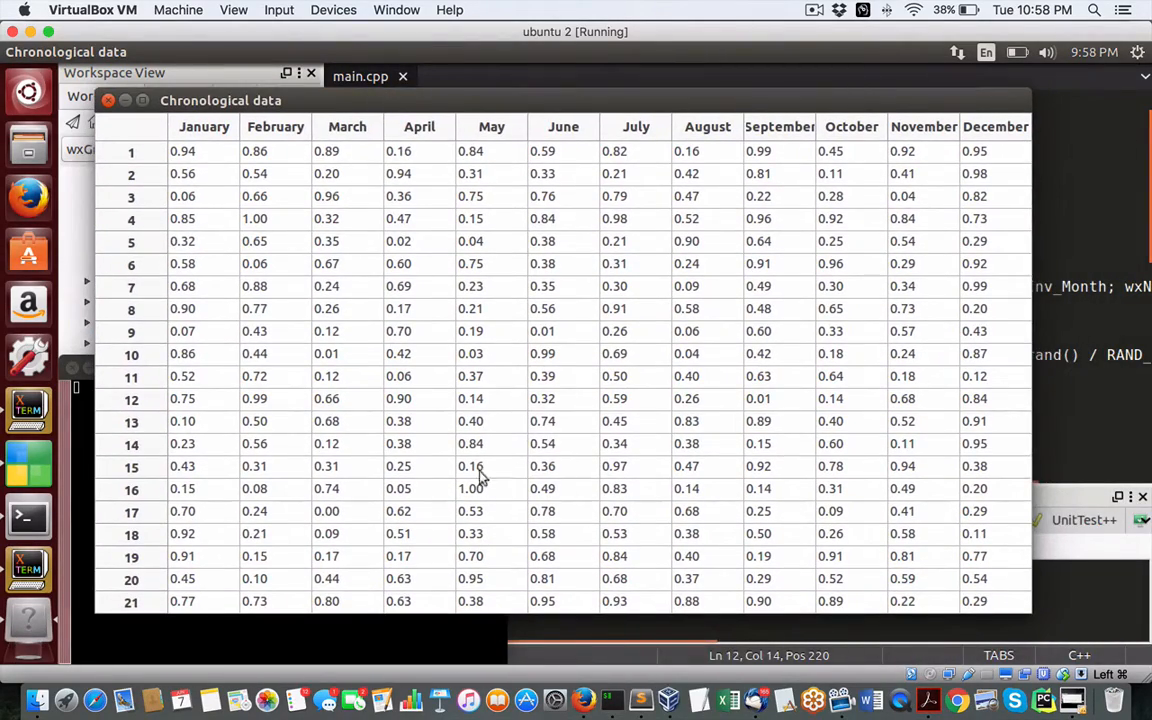
mouse_move(472, 378)
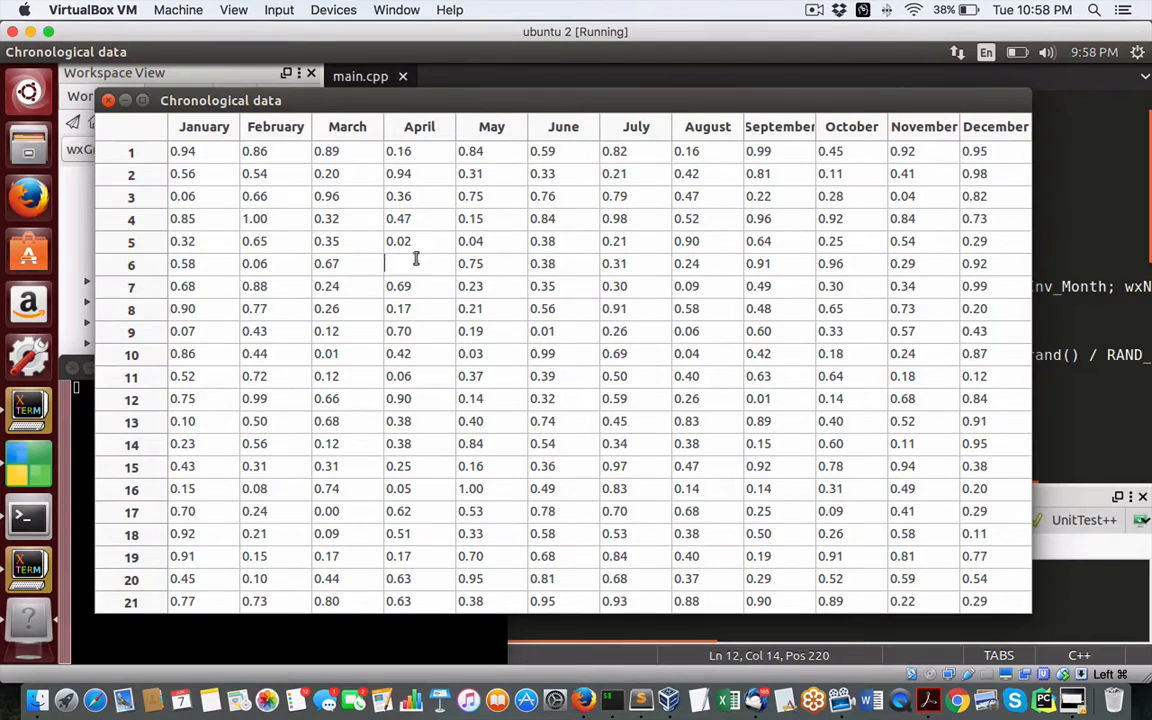
mouse_move(464, 264)
type("fdfd")
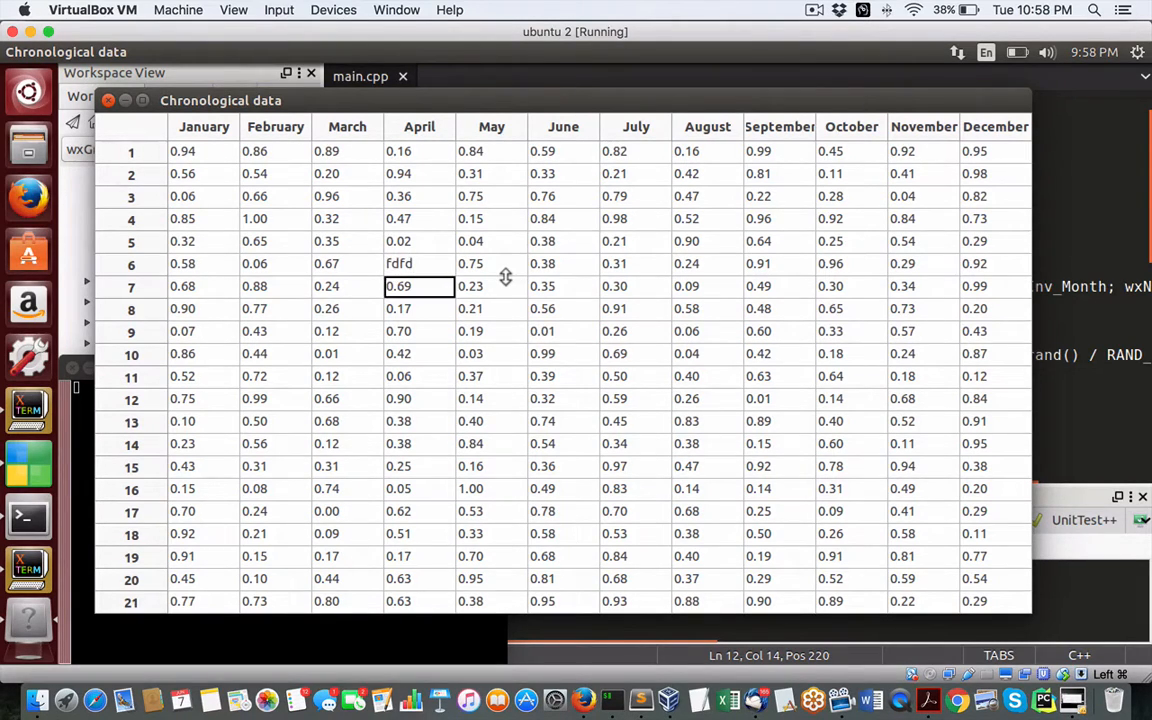
mouse_move(418, 264)
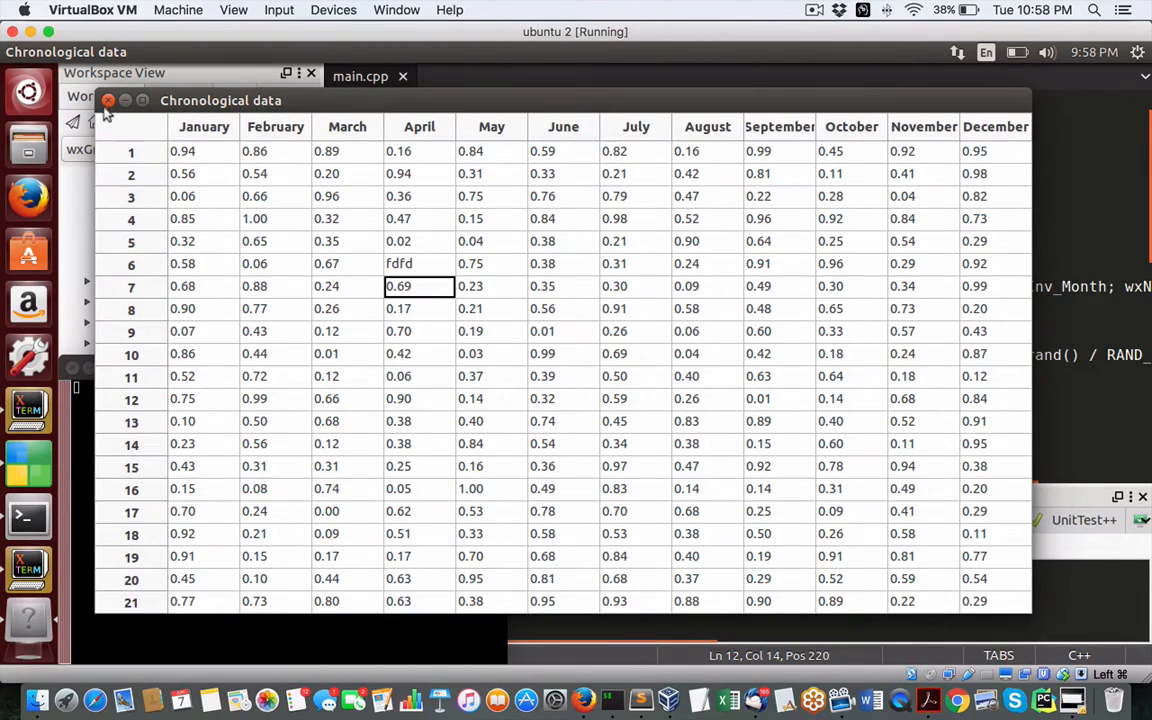
Close the Chronological data window and scroll main.cpp to its end
left_click(108, 100)
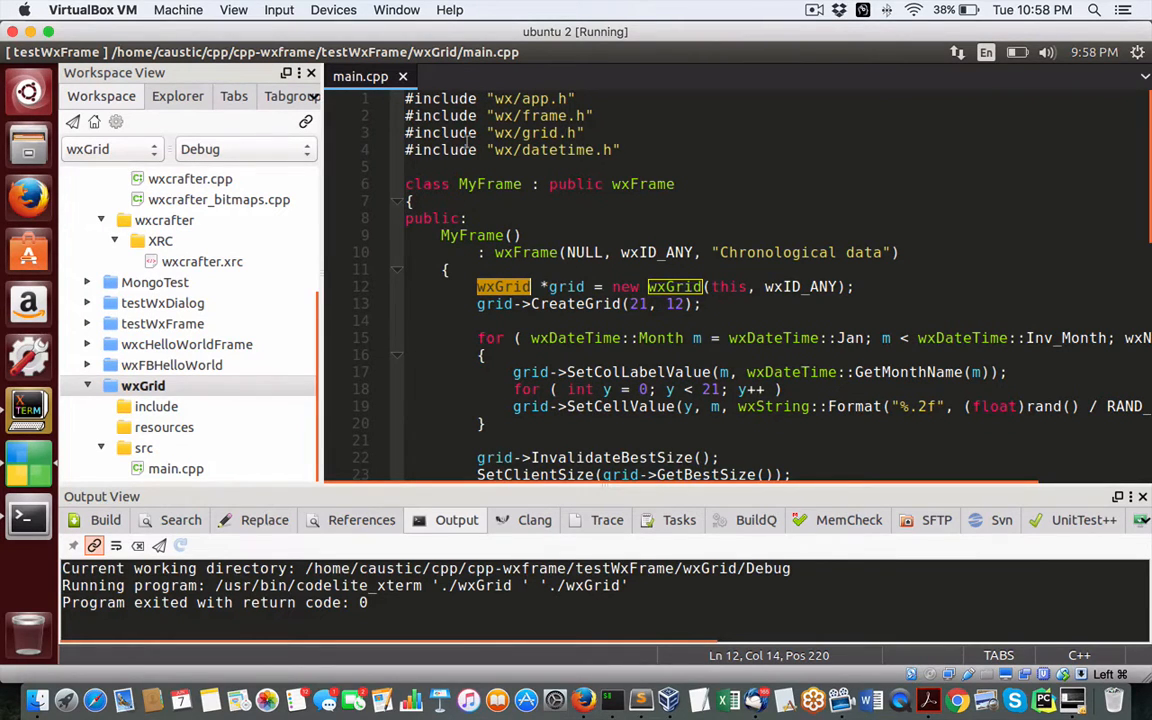
scroll("down", 3)
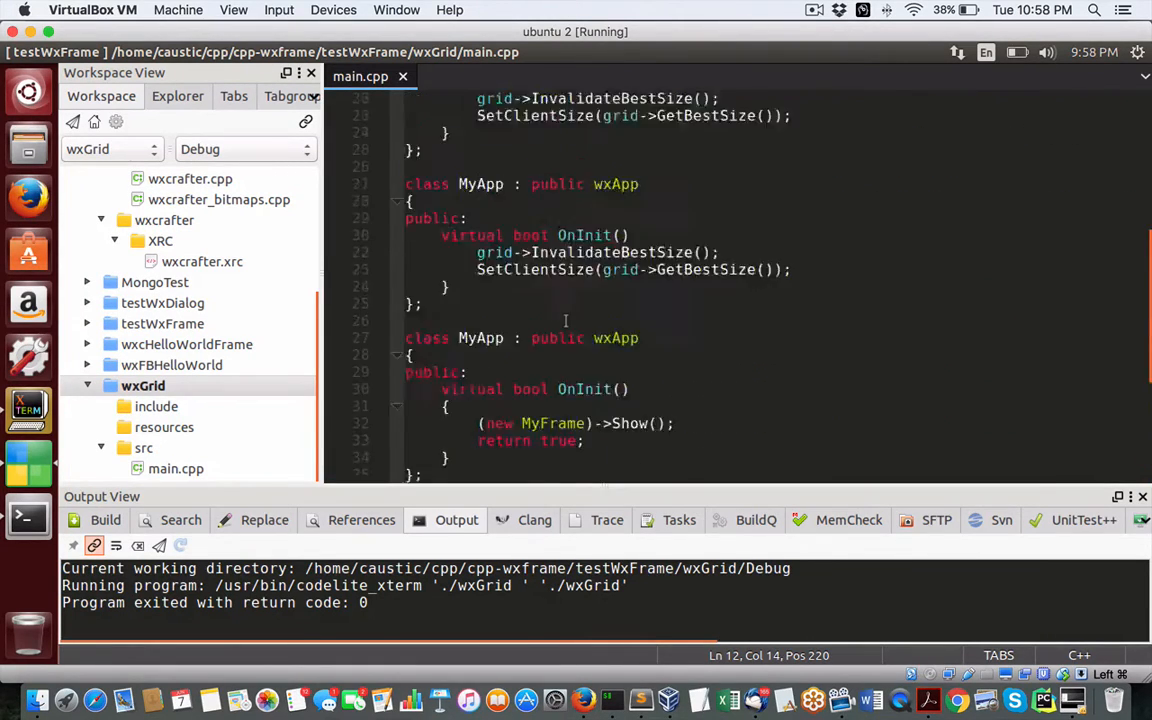
scroll("up", 3)
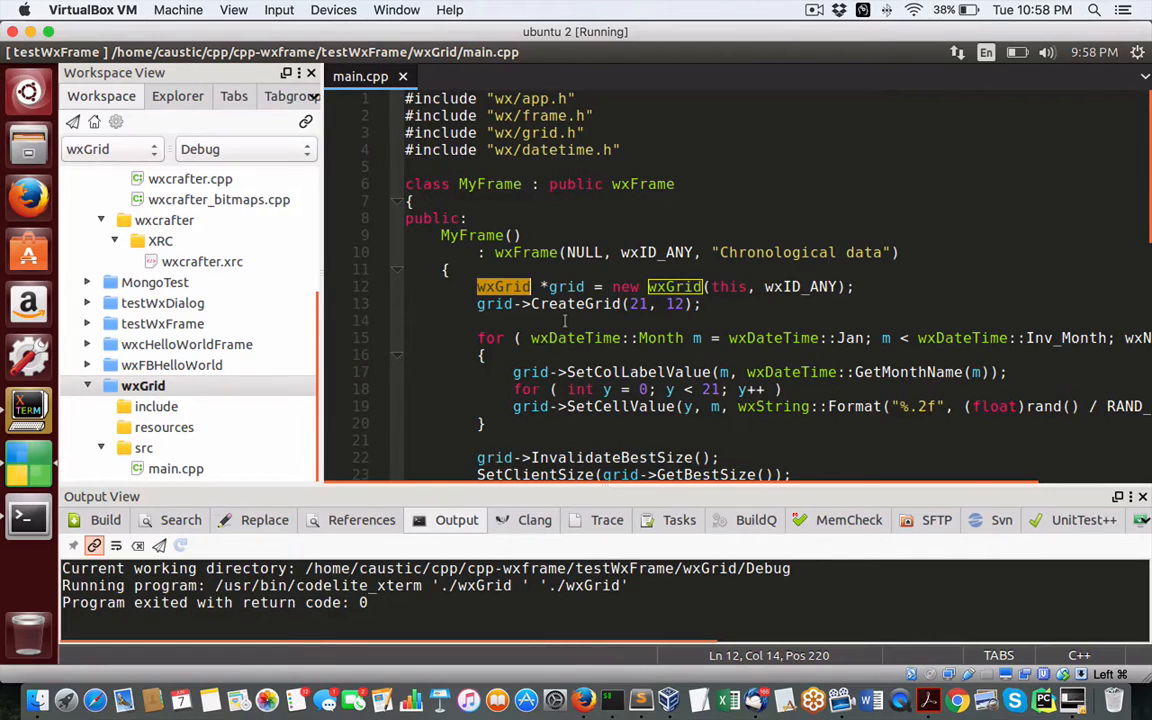
scroll("down", 3)
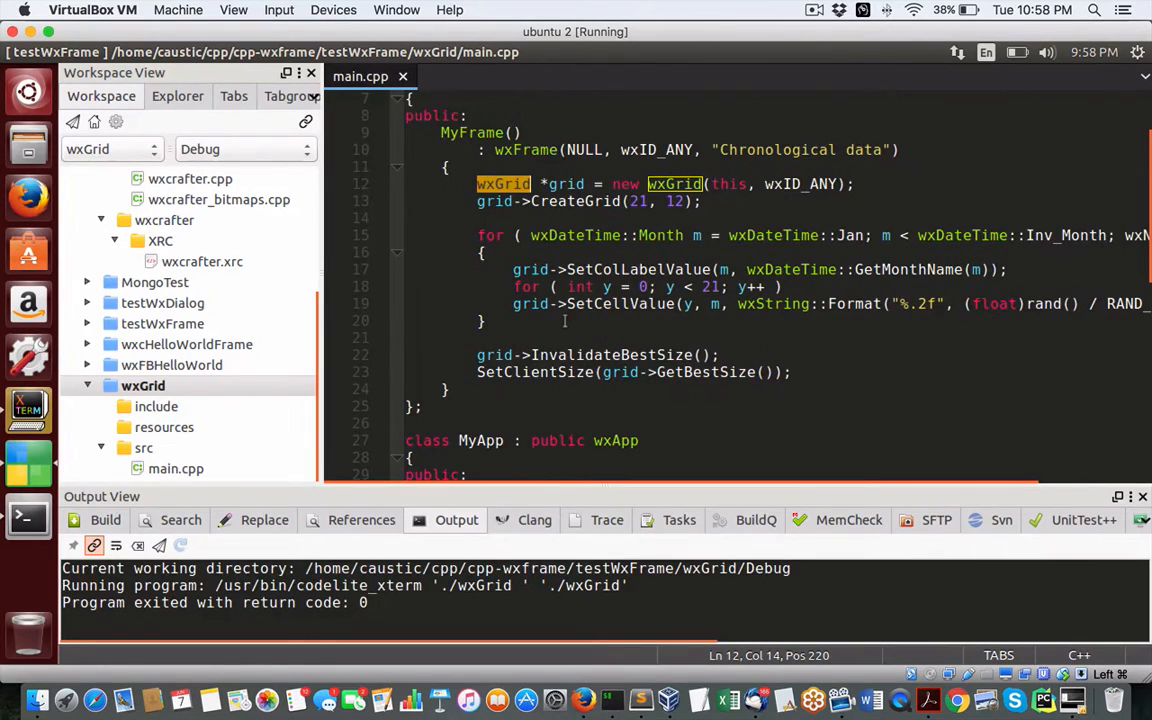
scroll("down", 3)
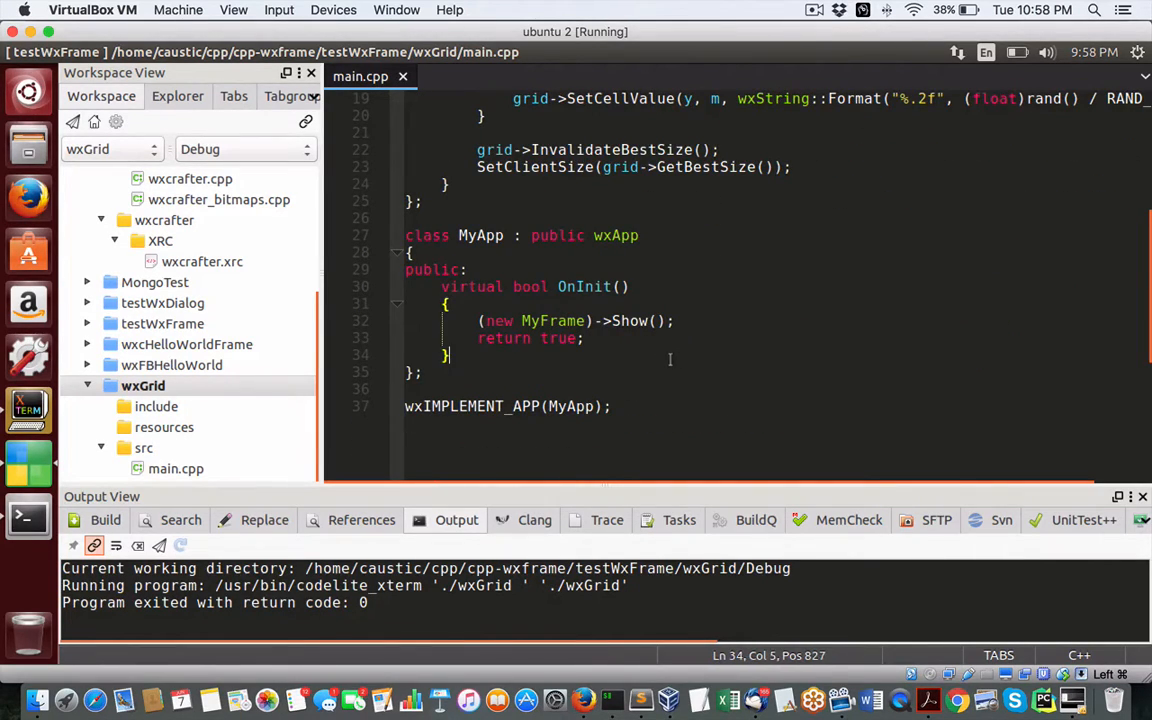
mouse_move(726, 404)
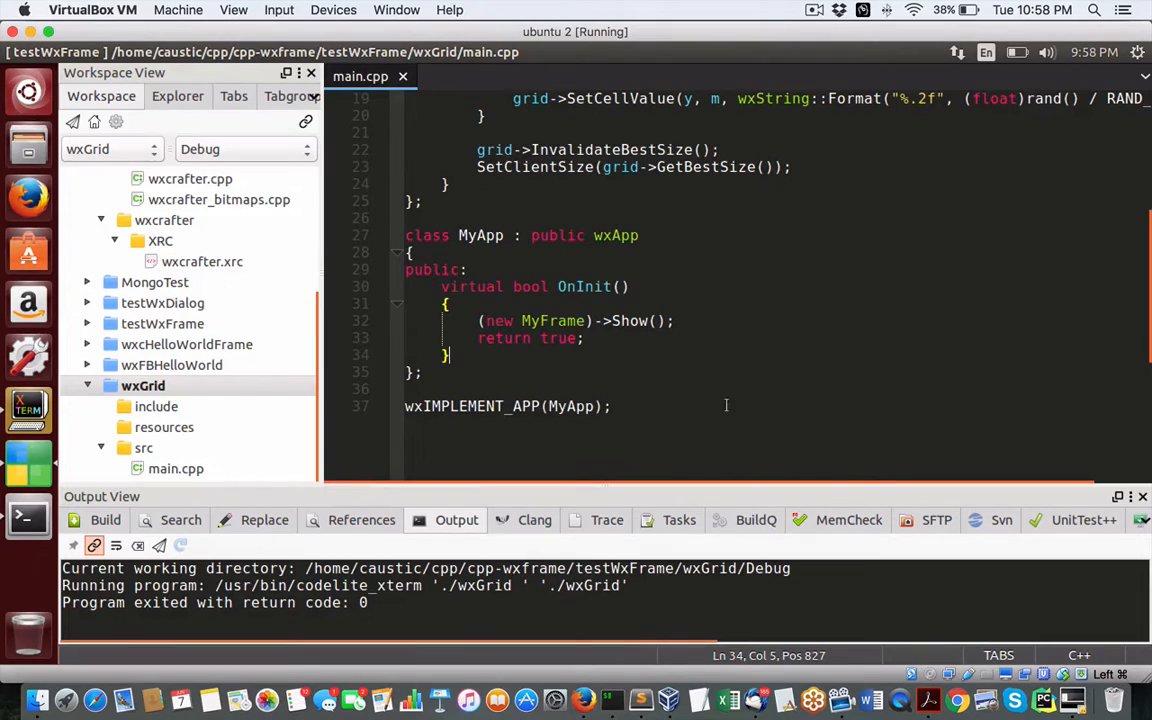